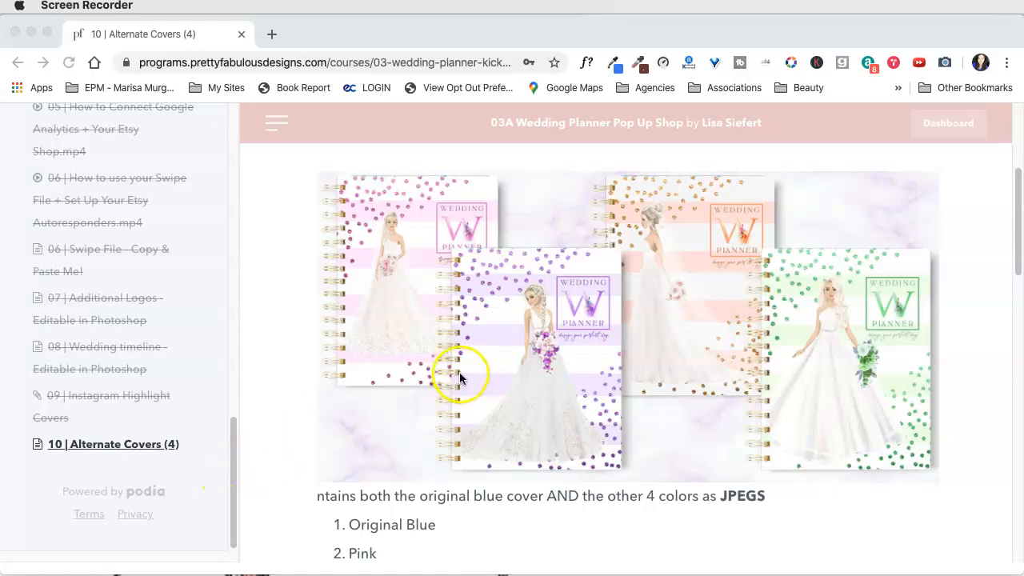
mouse_move(784, 264)
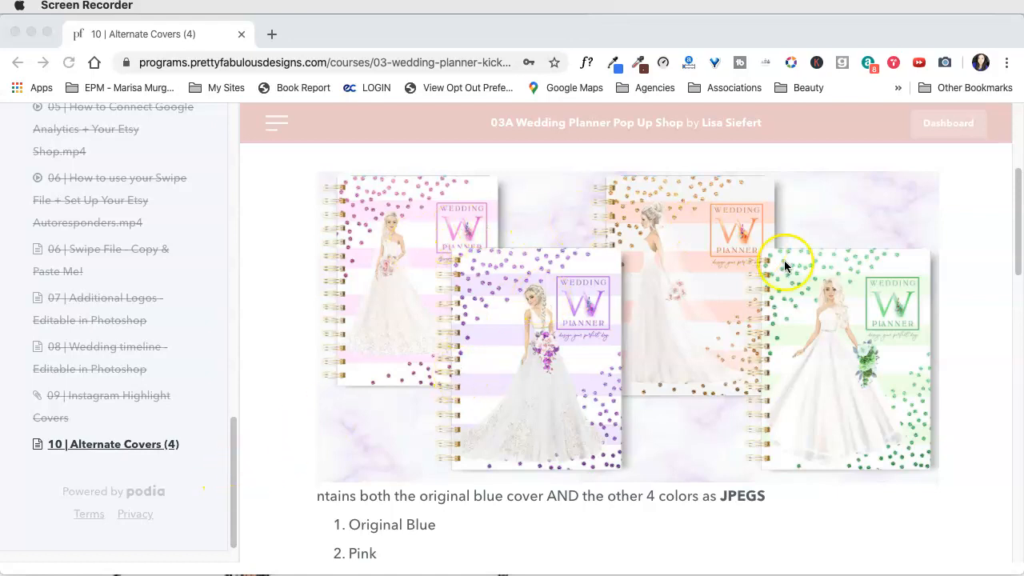
mouse_move(510, 374)
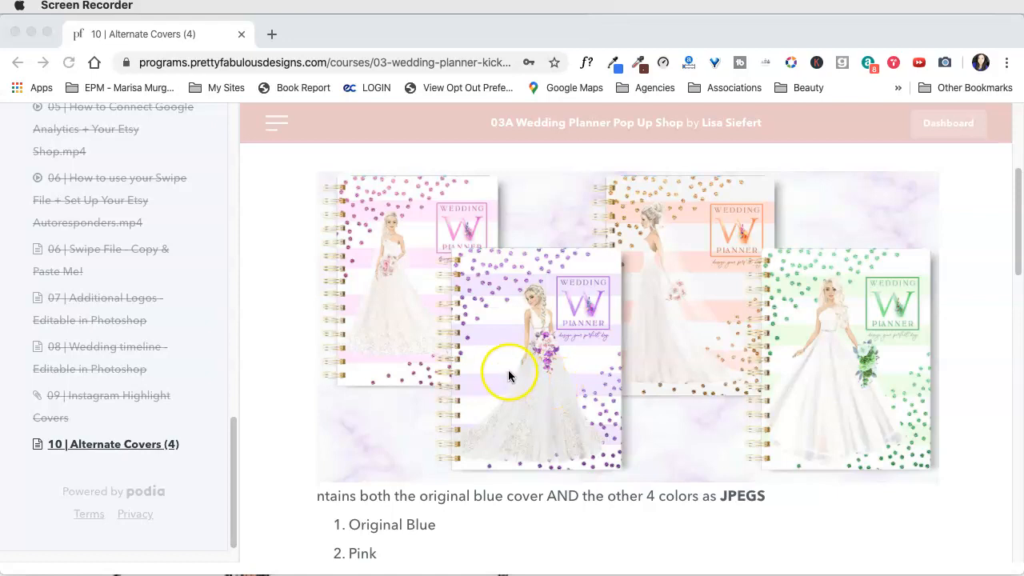
mouse_move(653, 406)
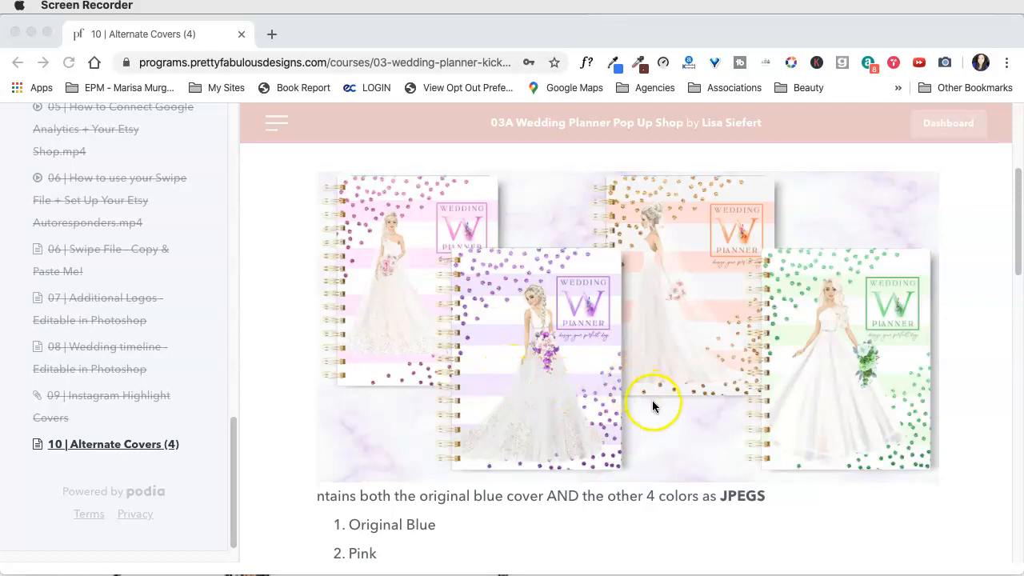
Select the '02 | Editable InDesign Files' lesson from the Podia sidebar
scroll("up", 3)
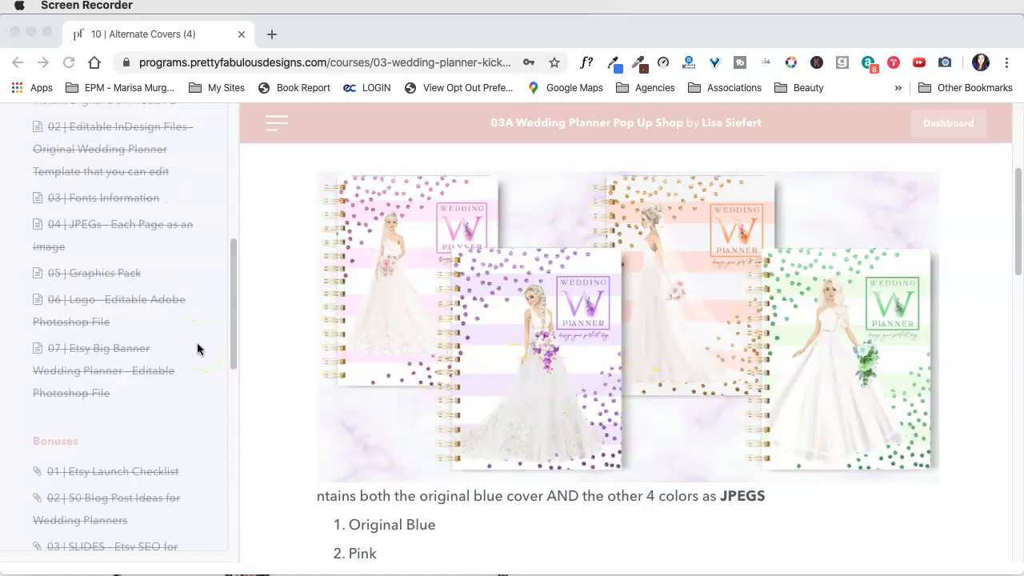
scroll("up", 3)
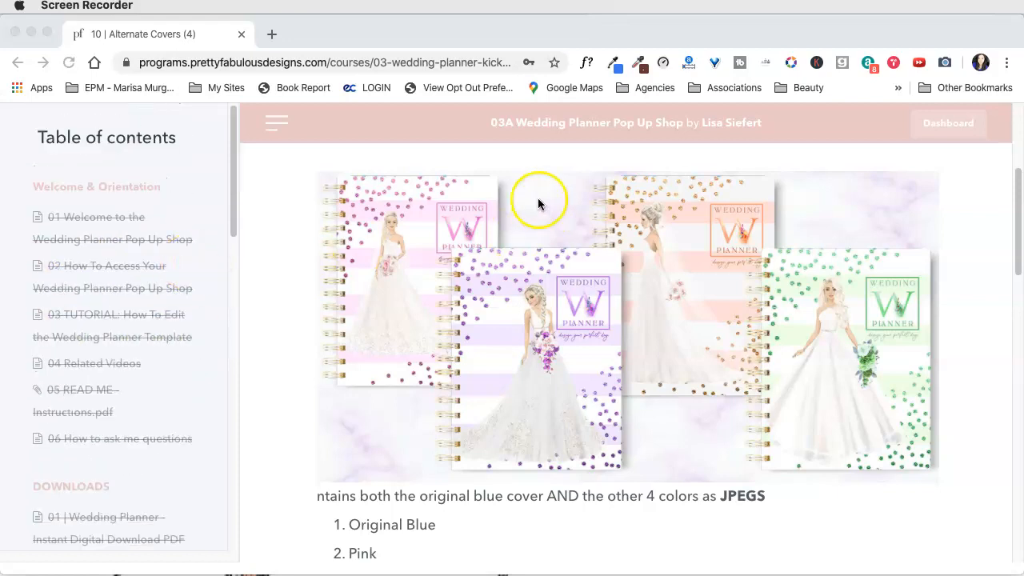
mouse_move(184, 63)
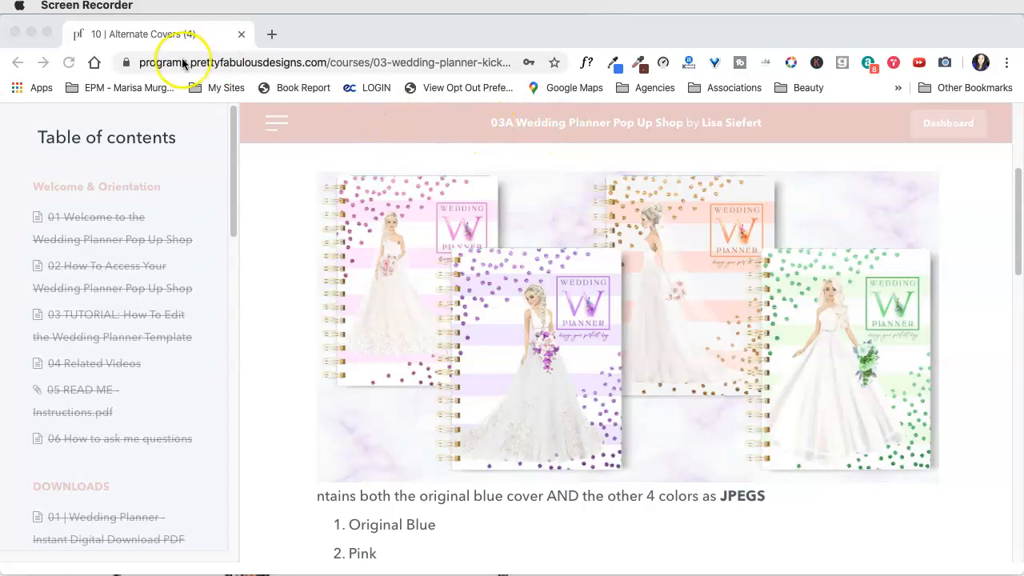
mouse_move(515, 126)
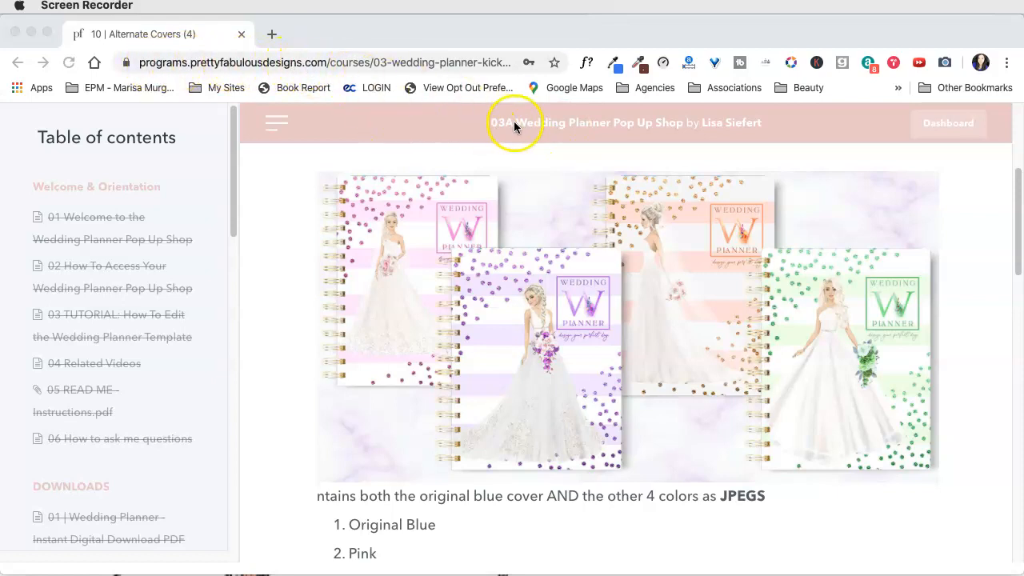
mouse_move(497, 211)
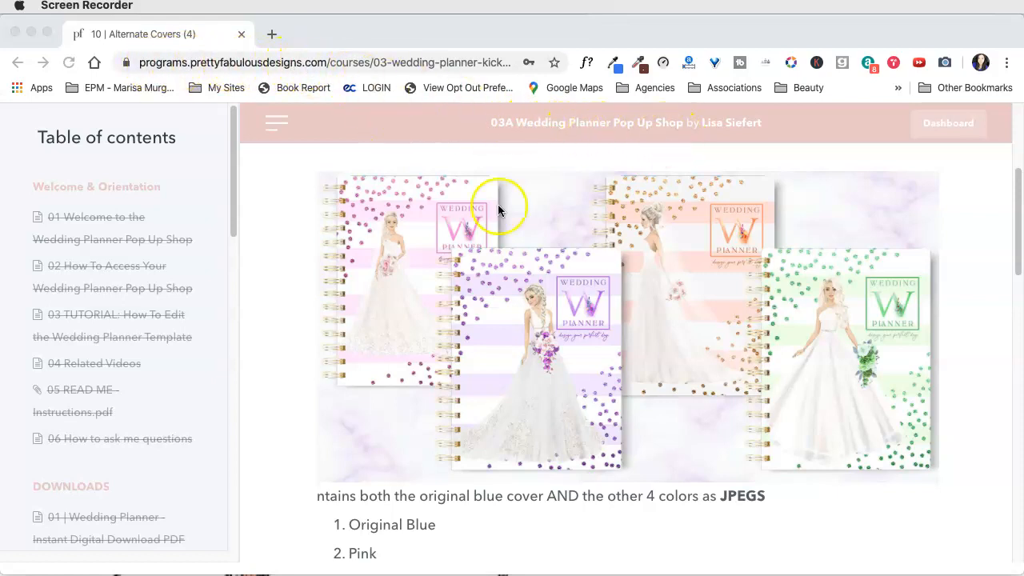
scroll("down", 3)
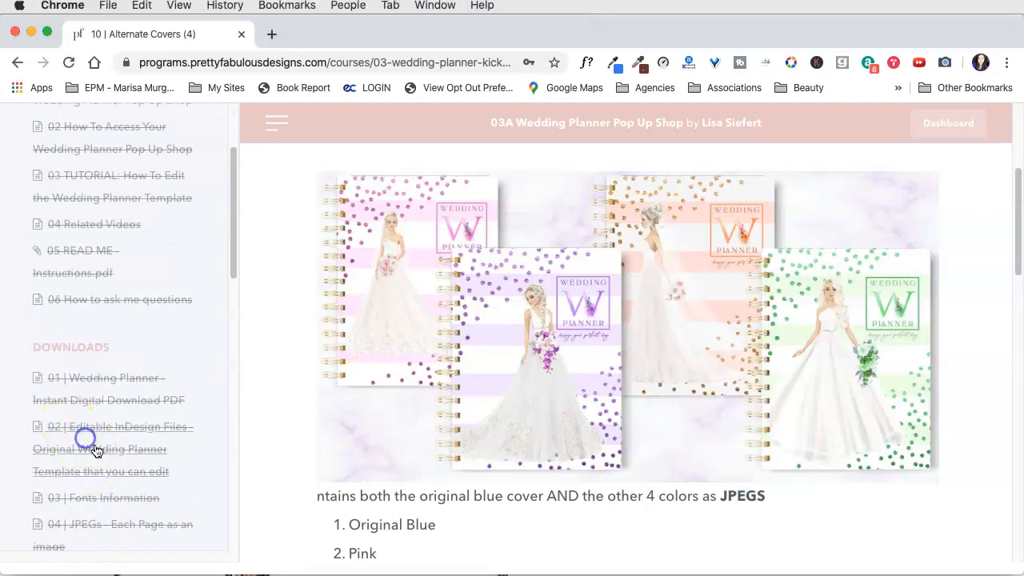
left_click(112, 448)
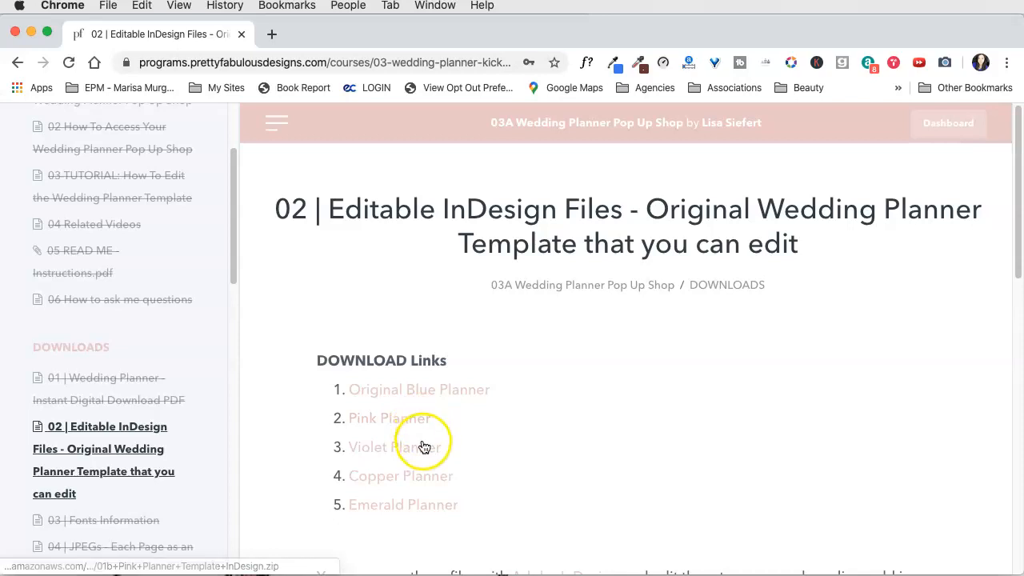
mouse_move(504, 400)
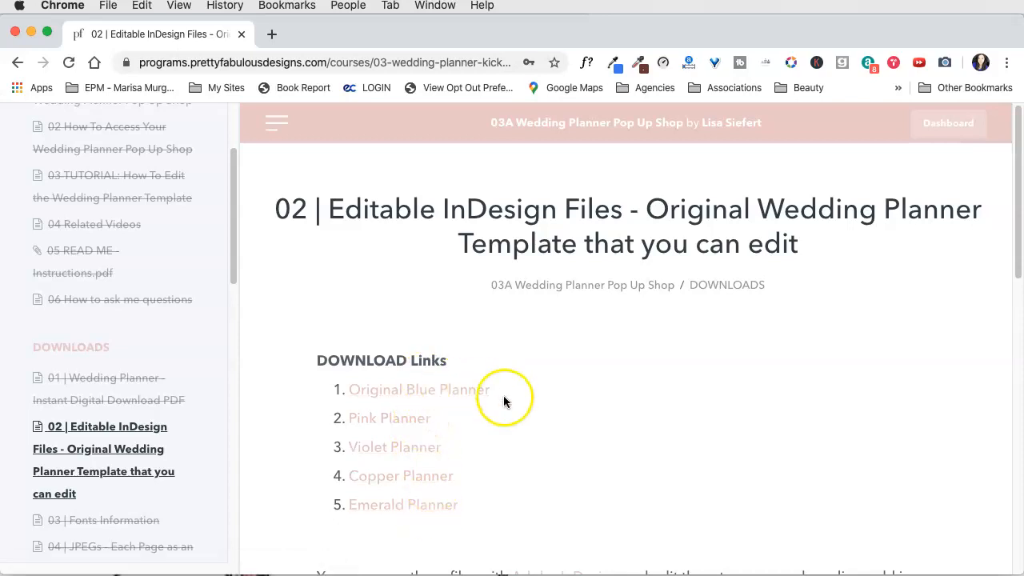
mouse_move(468, 467)
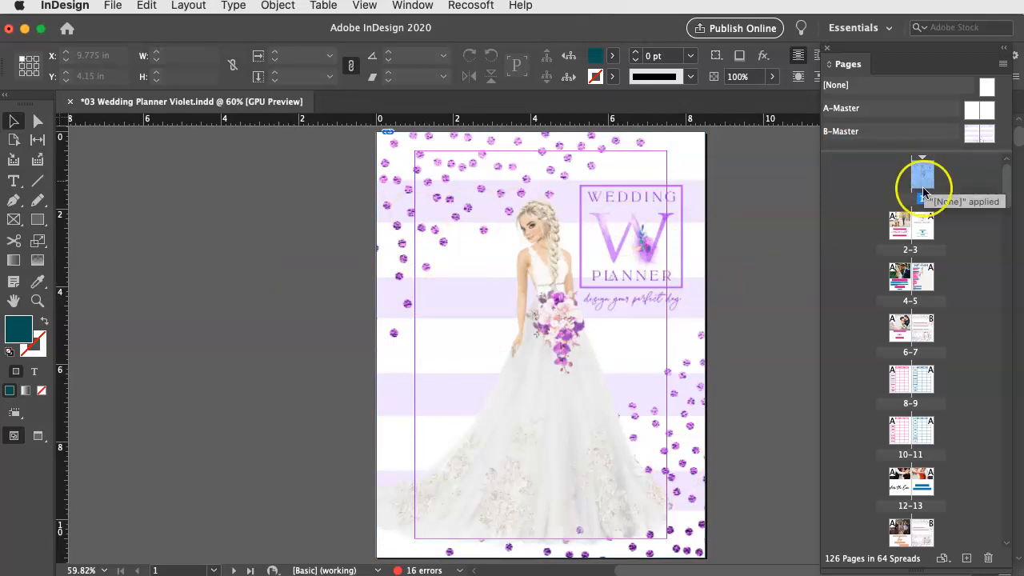
Draw a new text frame near the top of page 1 of the violet planner cover
left_click(413, 6)
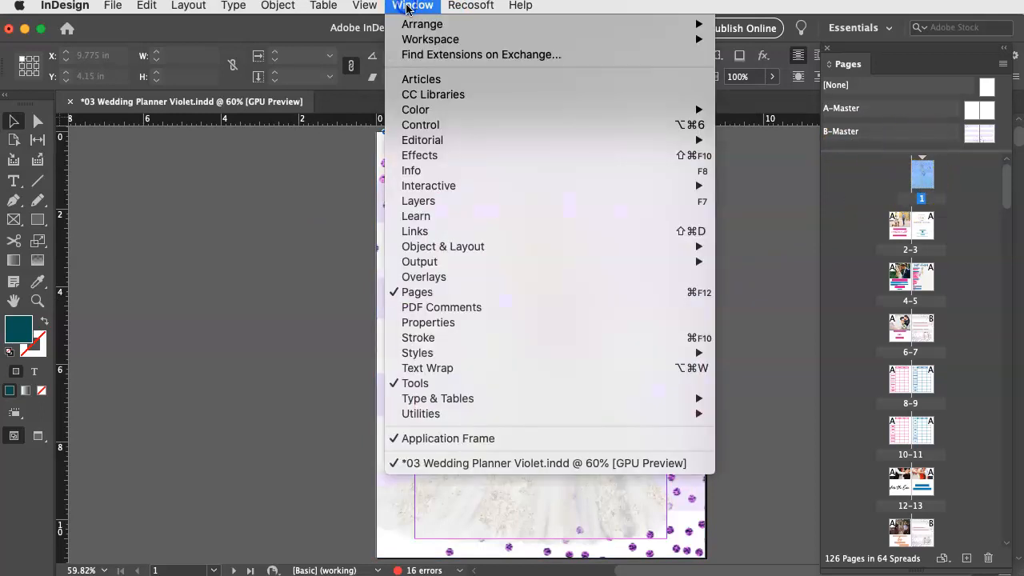
mouse_move(441, 307)
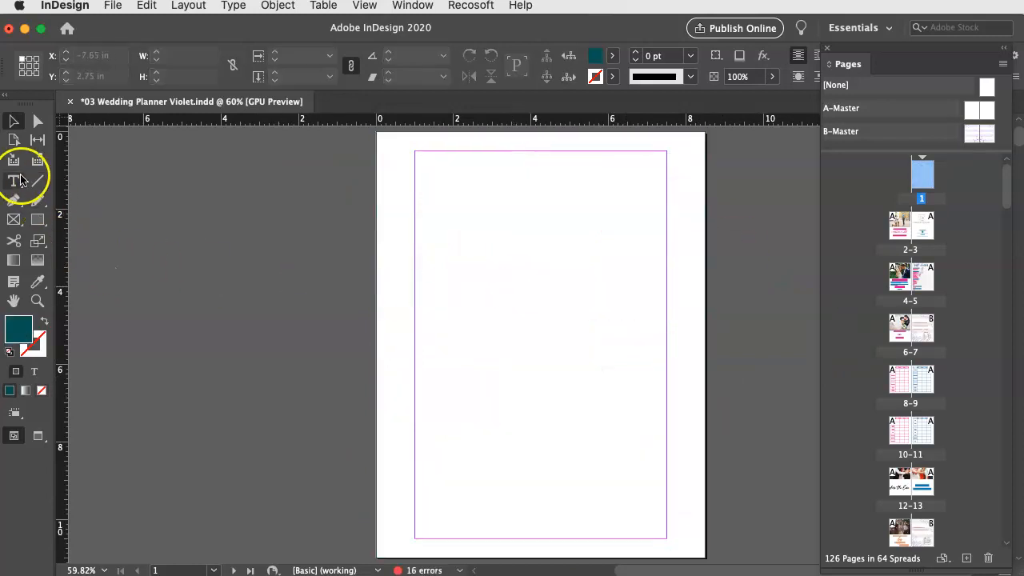
left_click_drag(437, 195, 657, 285)
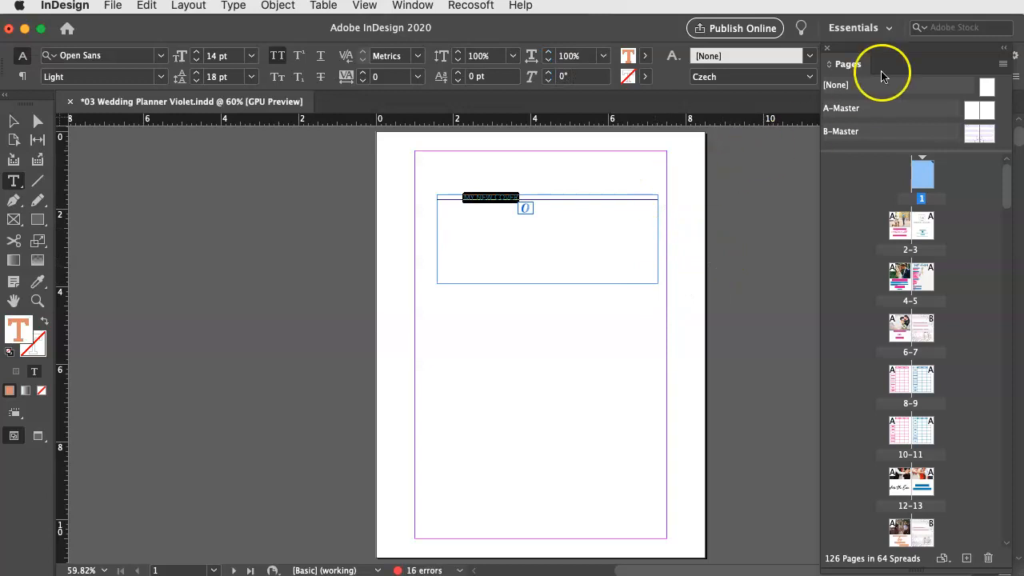
left_click(645, 80)
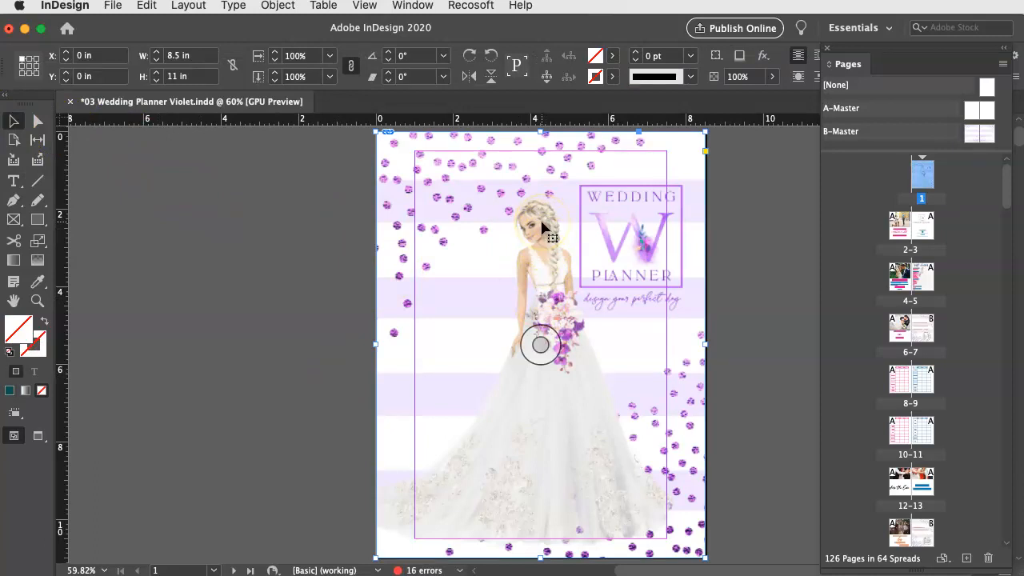
mouse_move(584, 537)
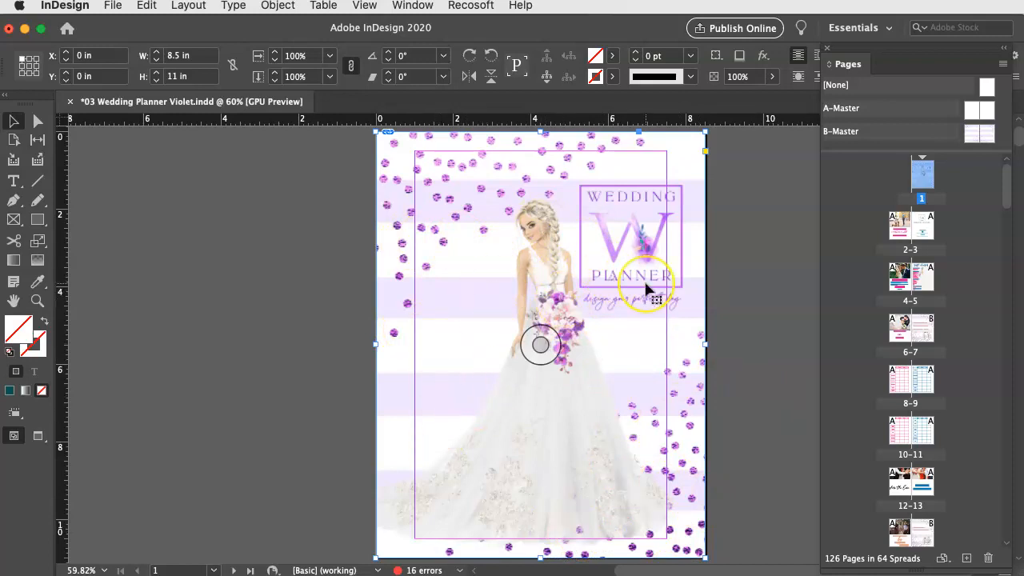
mouse_move(592, 375)
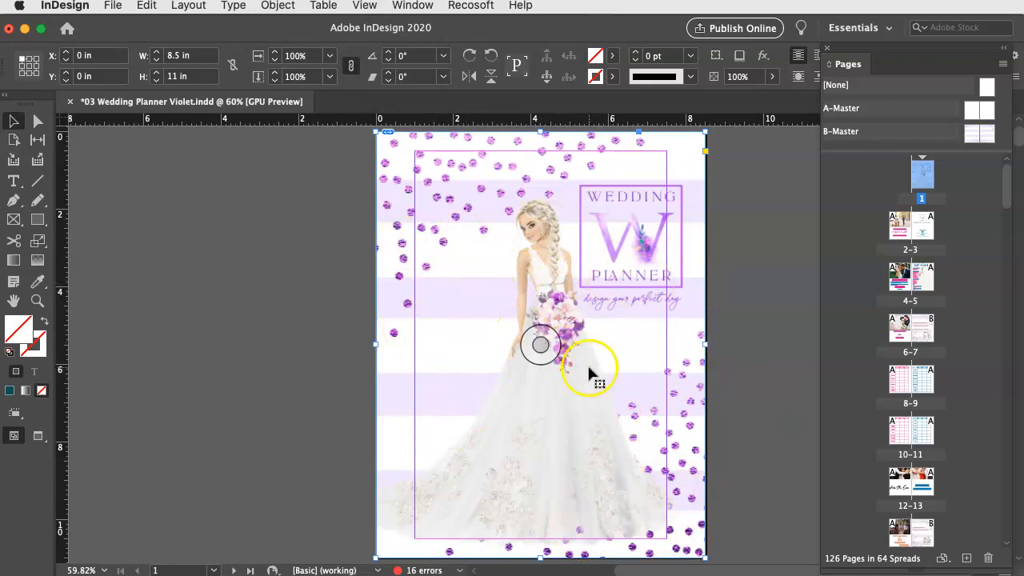
mouse_move(704, 392)
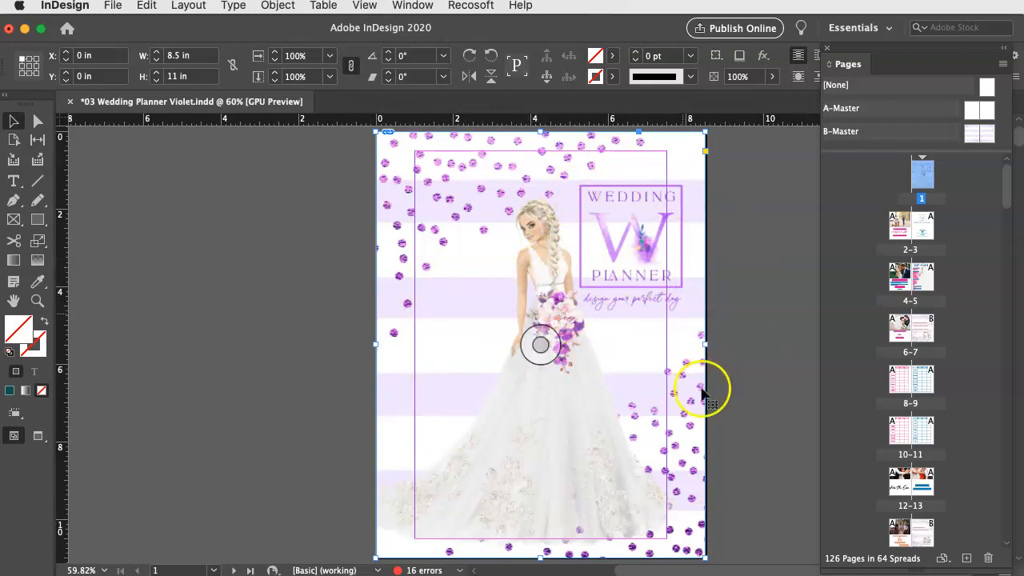
mouse_move(701, 346)
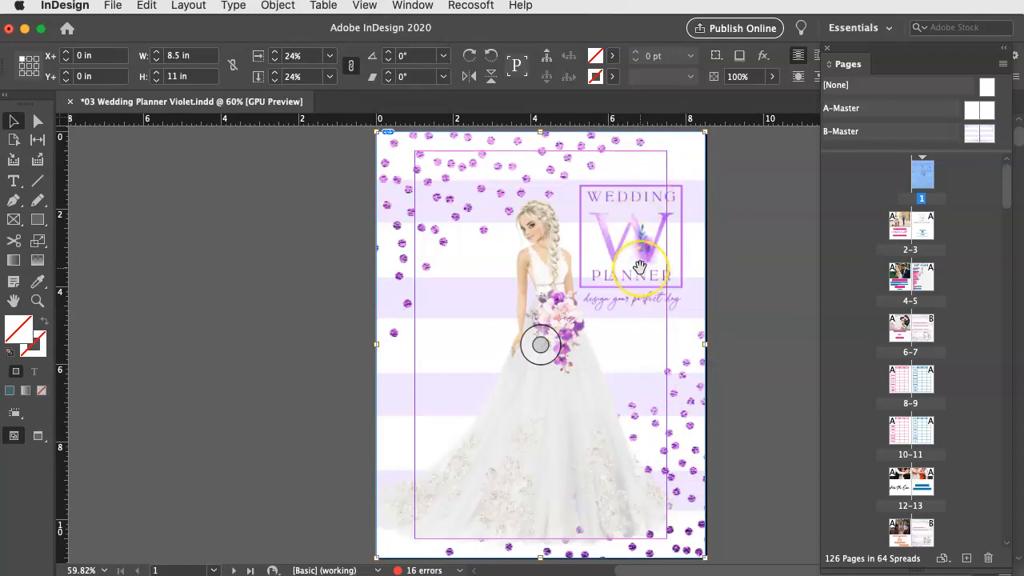
mouse_move(630, 166)
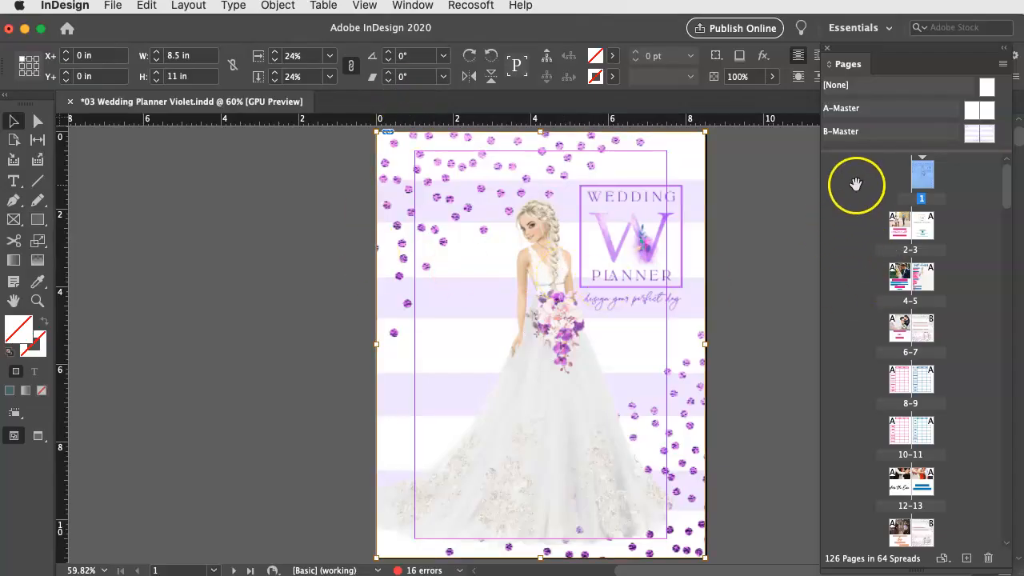
mouse_move(640, 198)
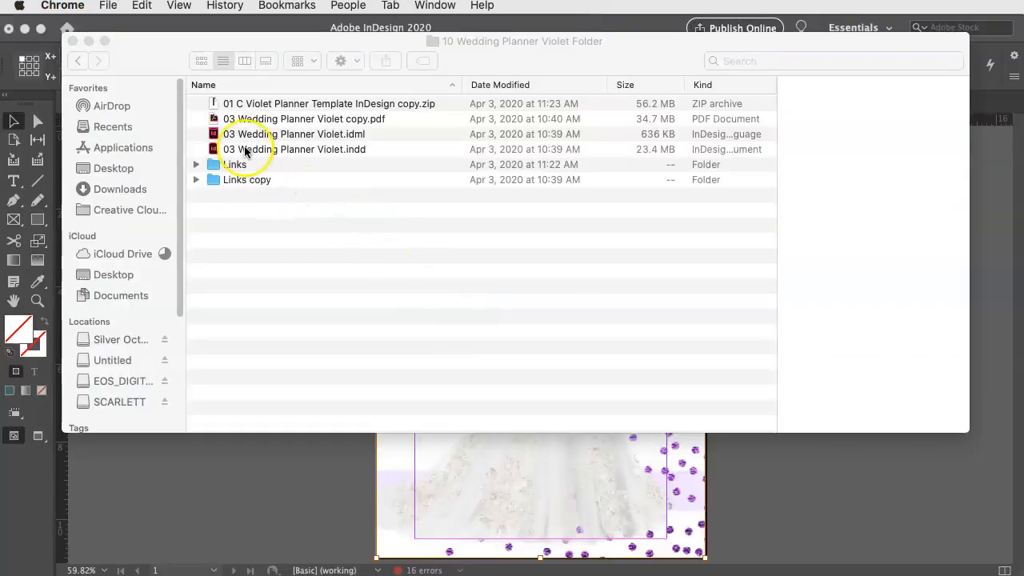
mouse_move(335, 146)
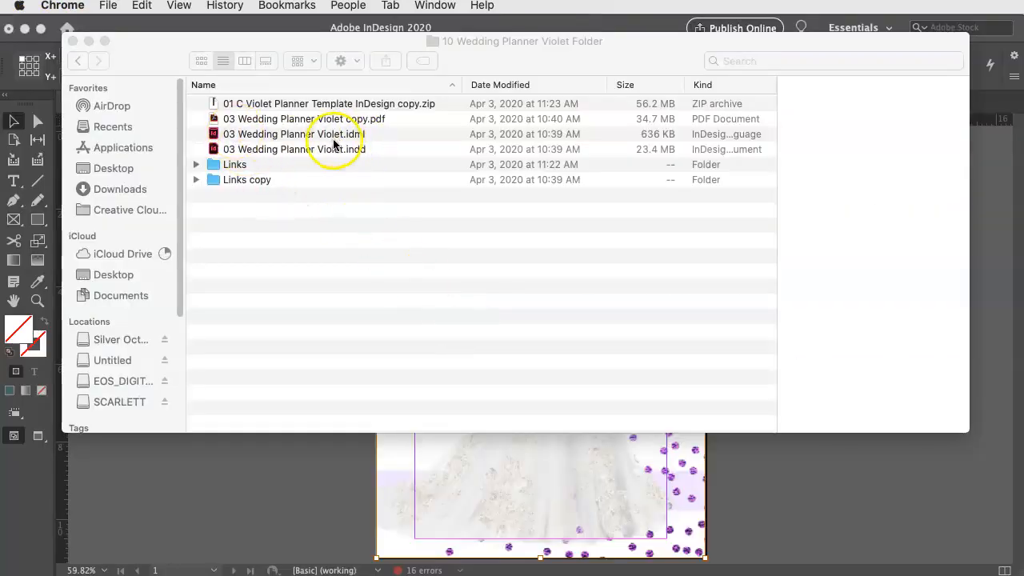
mouse_move(360, 158)
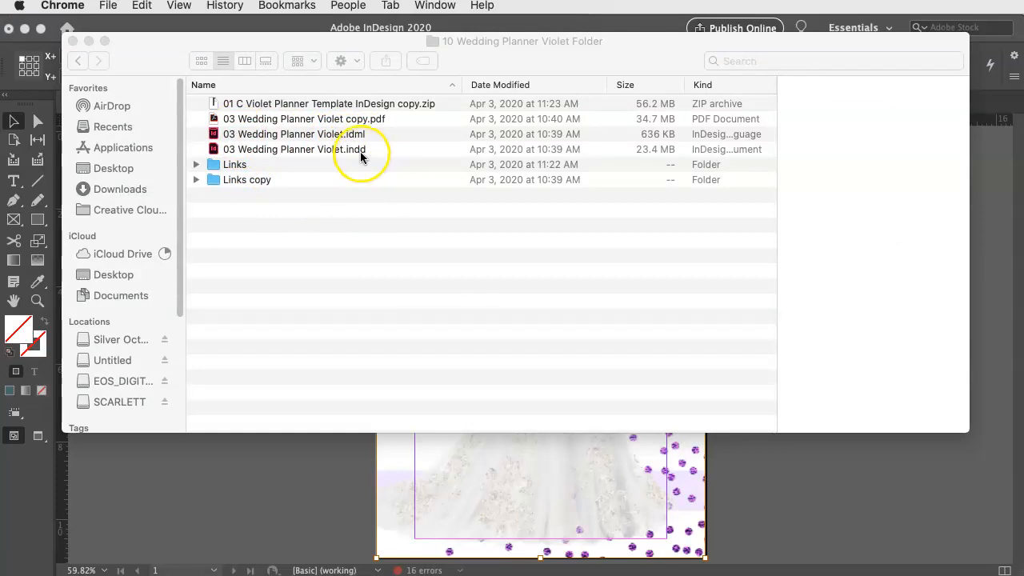
mouse_move(359, 144)
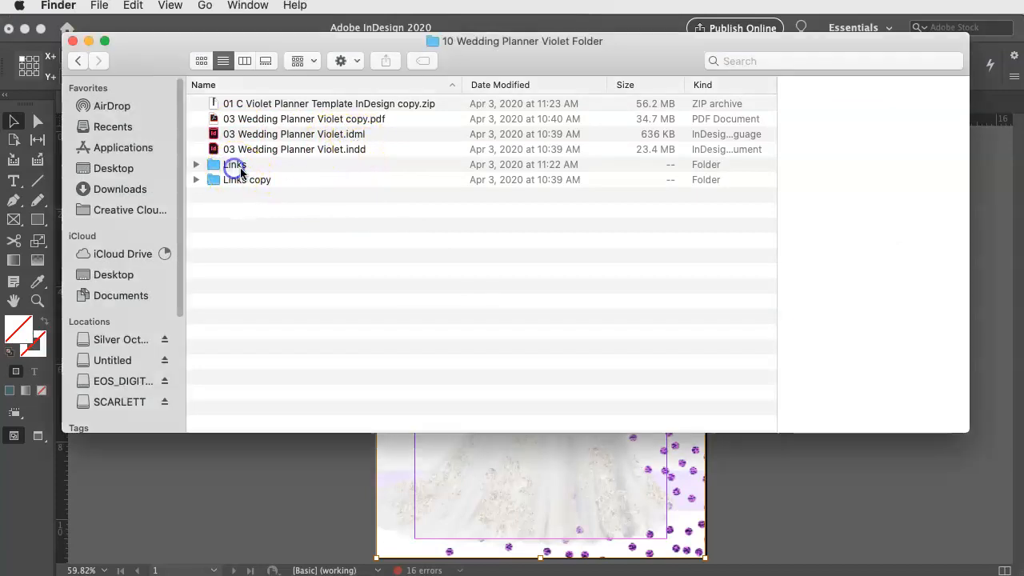
In the Links folder, preview COVER-03-Violet-Background.jpg and COVER-03-Violet.jpg, keeping the background image selected
double_click(234, 163)
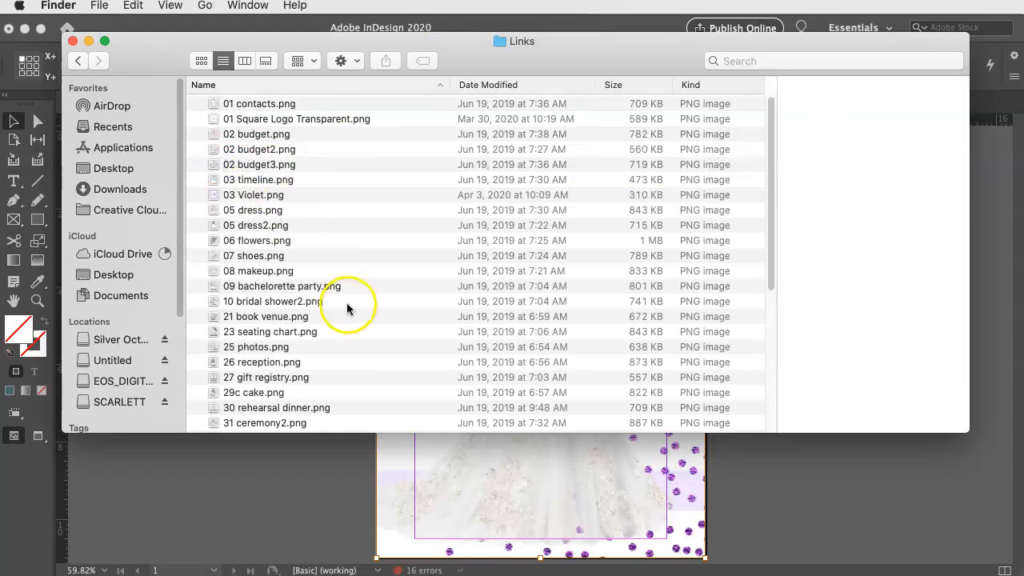
scroll("down", 3)
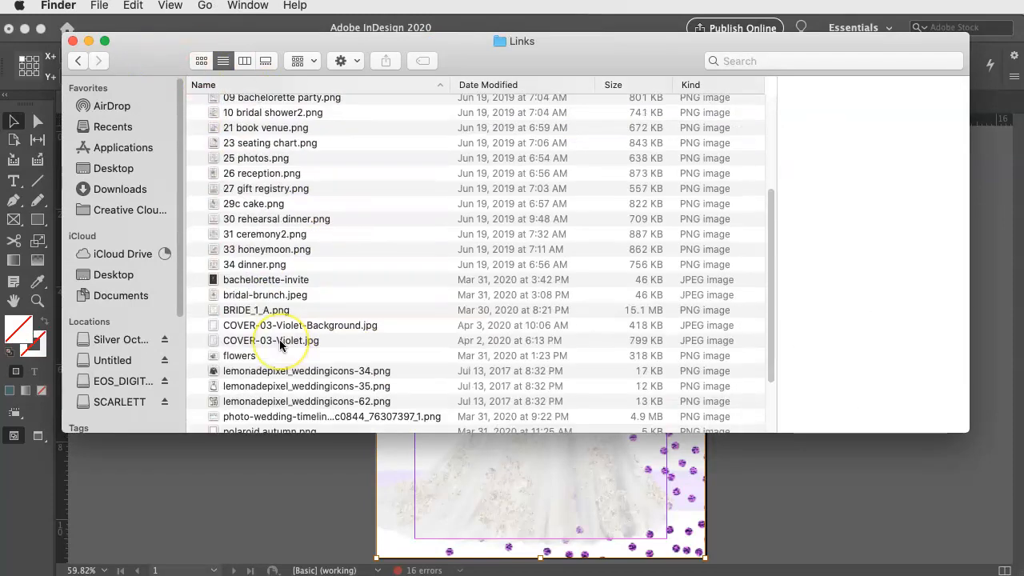
scroll("down", 3)
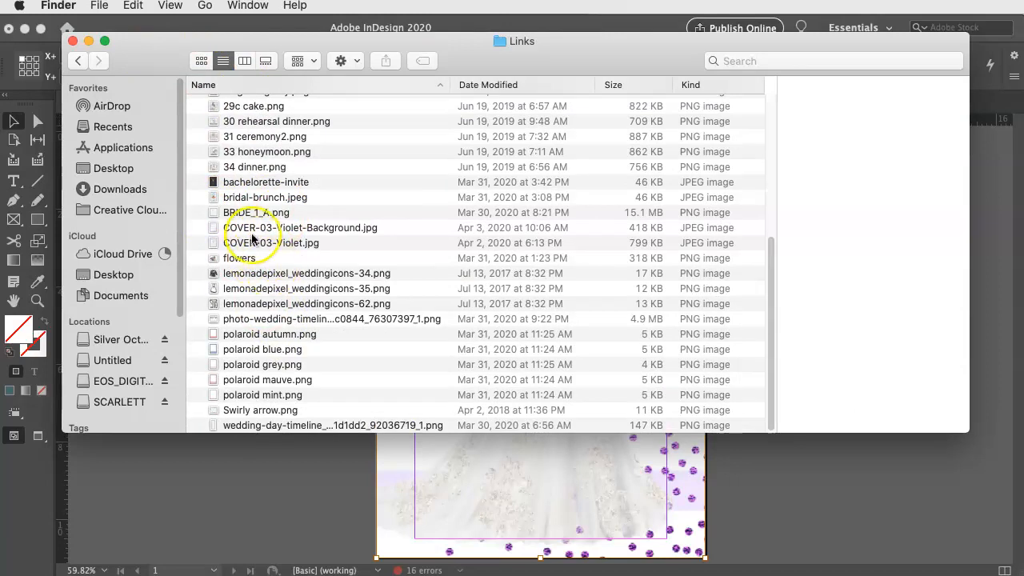
left_click(301, 227)
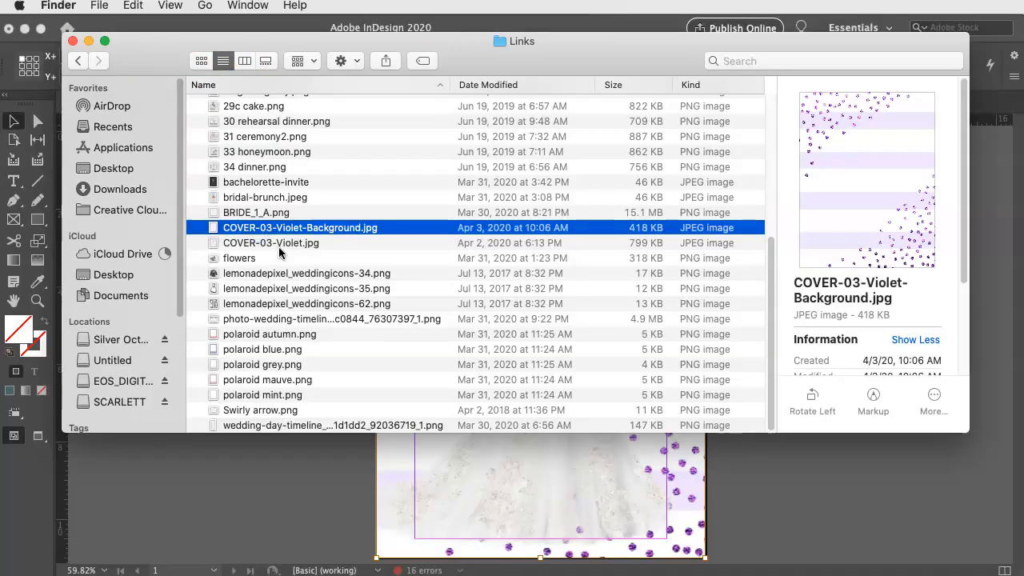
left_click(270, 243)
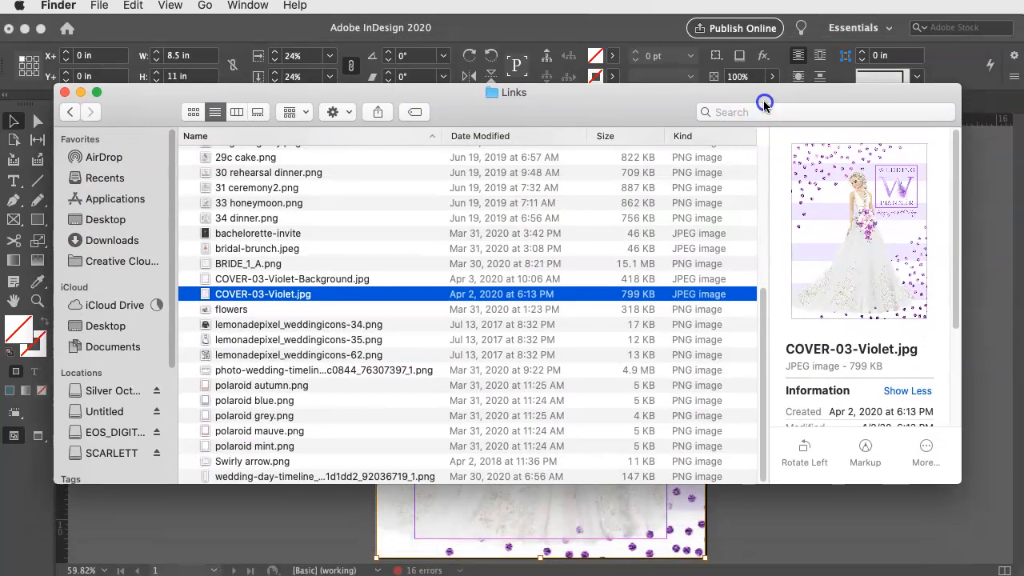
left_click(291, 278)
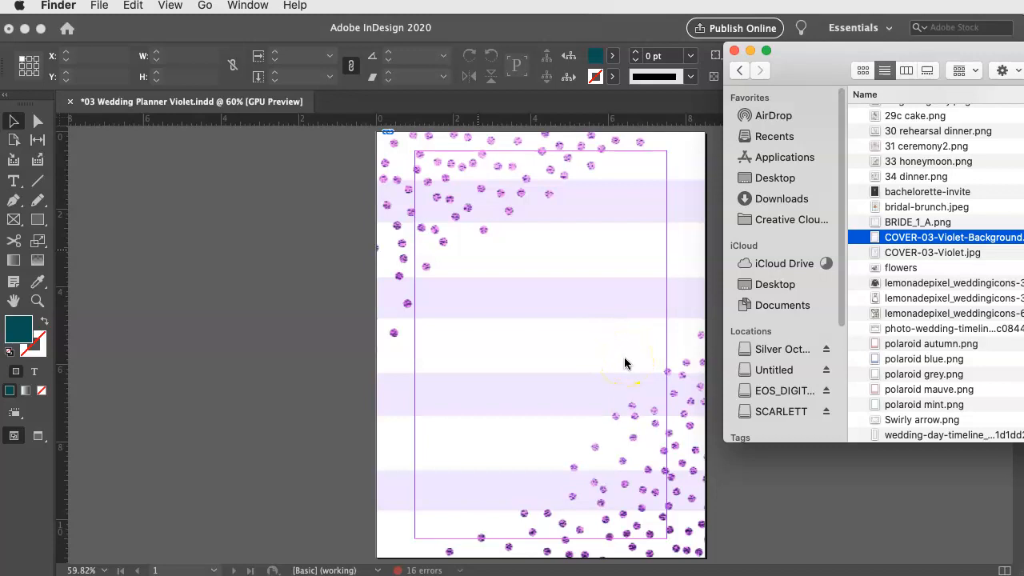
Bring the cover document forward and start placing an image via File > Place
left_click(109, 7)
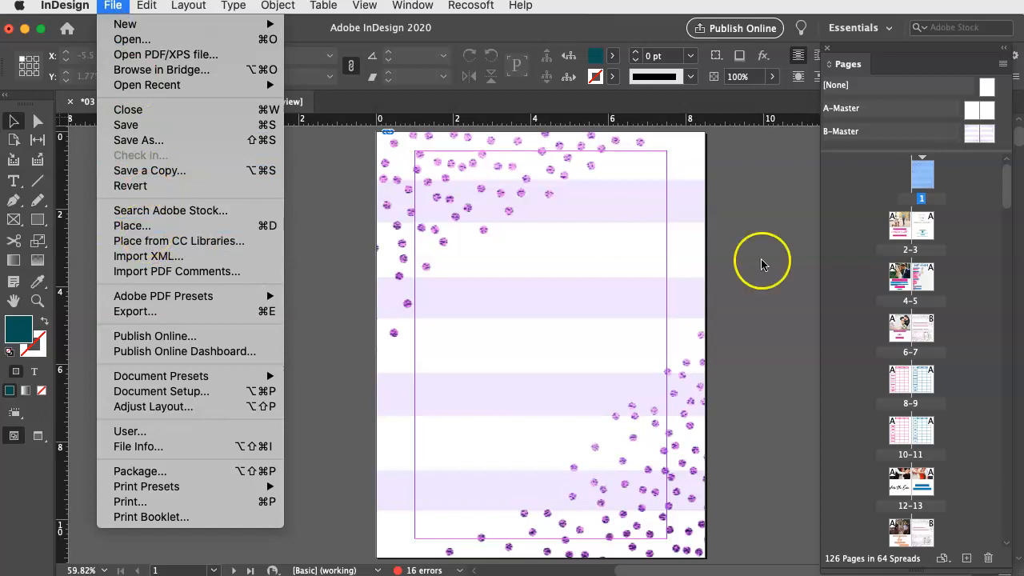
left_click(609, 295)
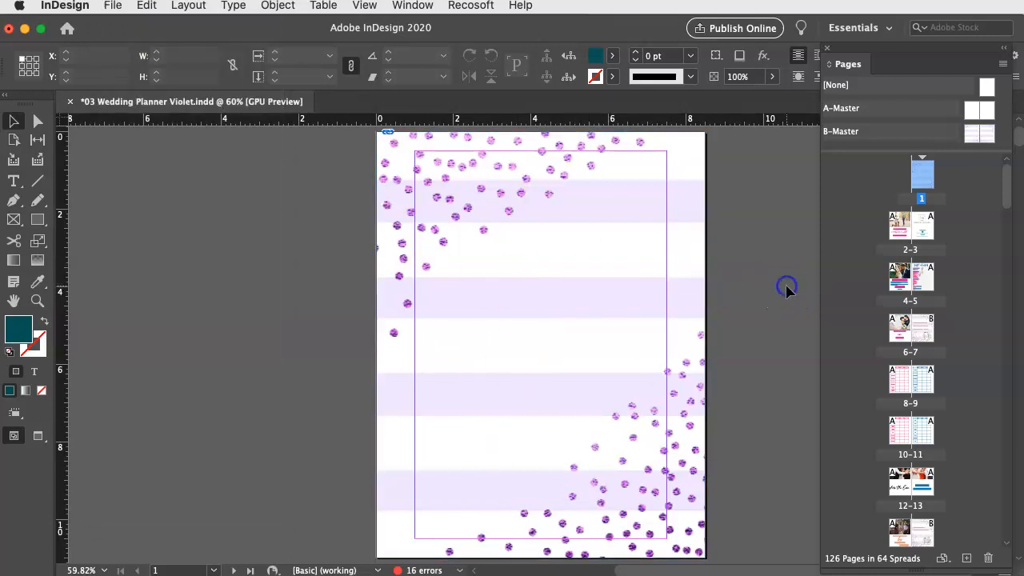
mouse_move(621, 252)
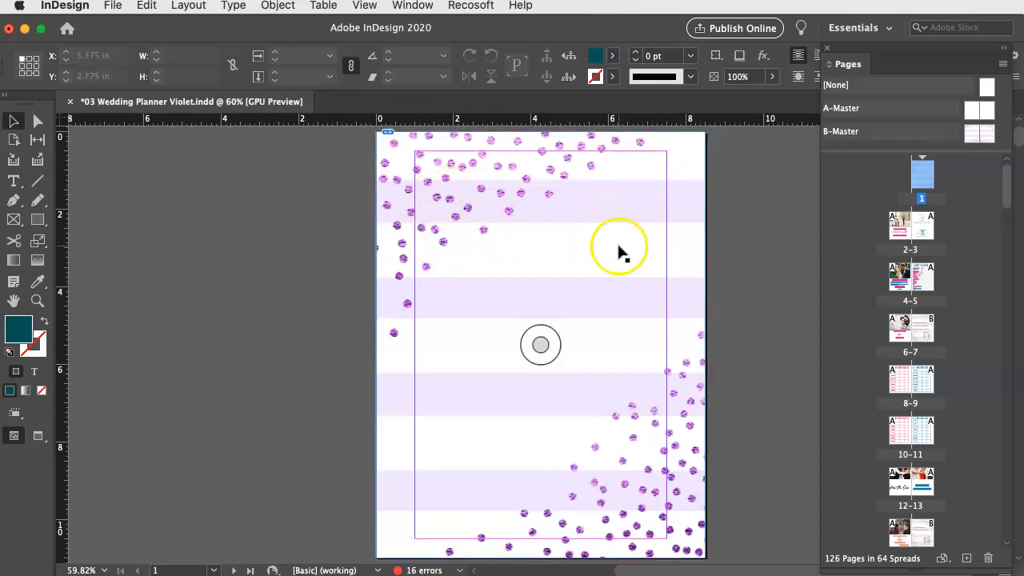
mouse_move(643, 289)
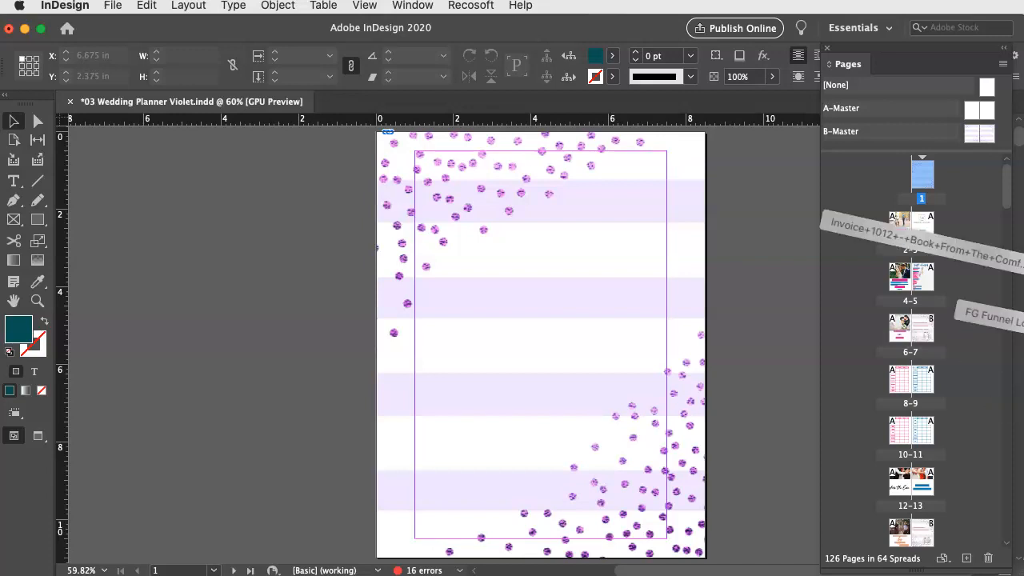
Place the couple illustration on the cover, move it lower and begin enlarging it
left_click(58, 6)
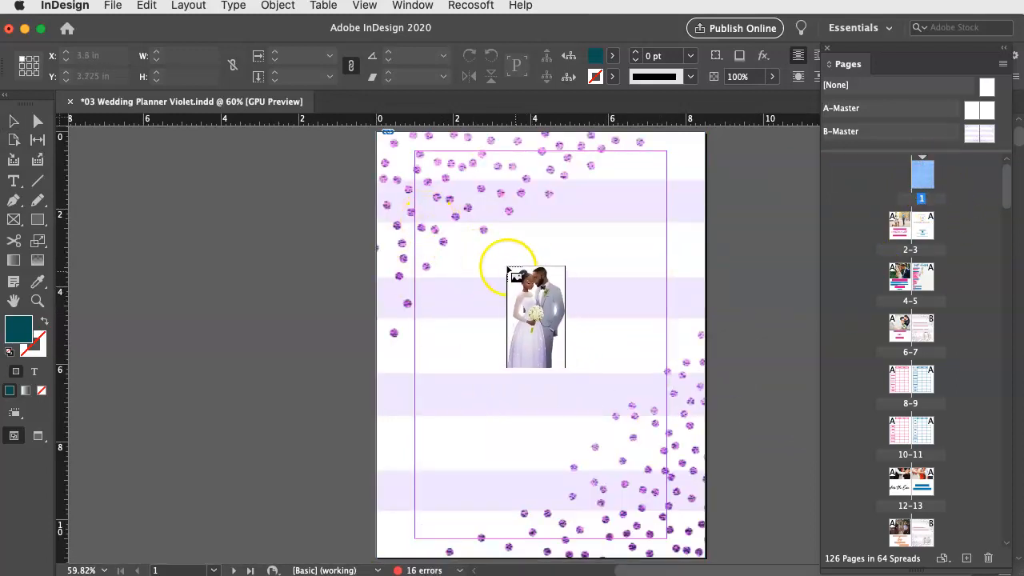
left_click_drag(536, 317, 536, 376)
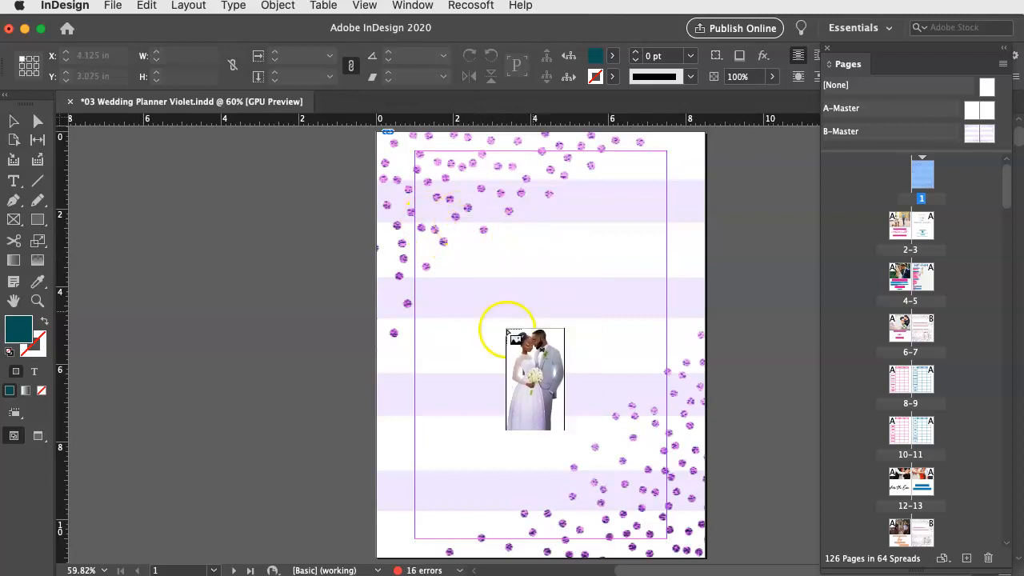
left_click_drag(535, 377, 488, 272)
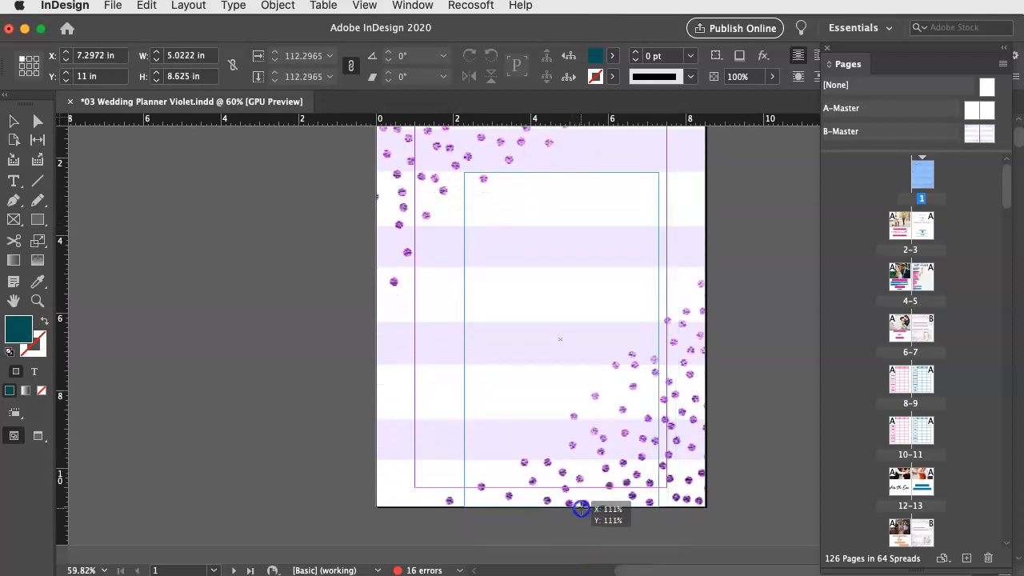
Scale the couple illustration to cover most of the page and shift it toward the bottom left
left_click_drag(579, 509, 541, 260)
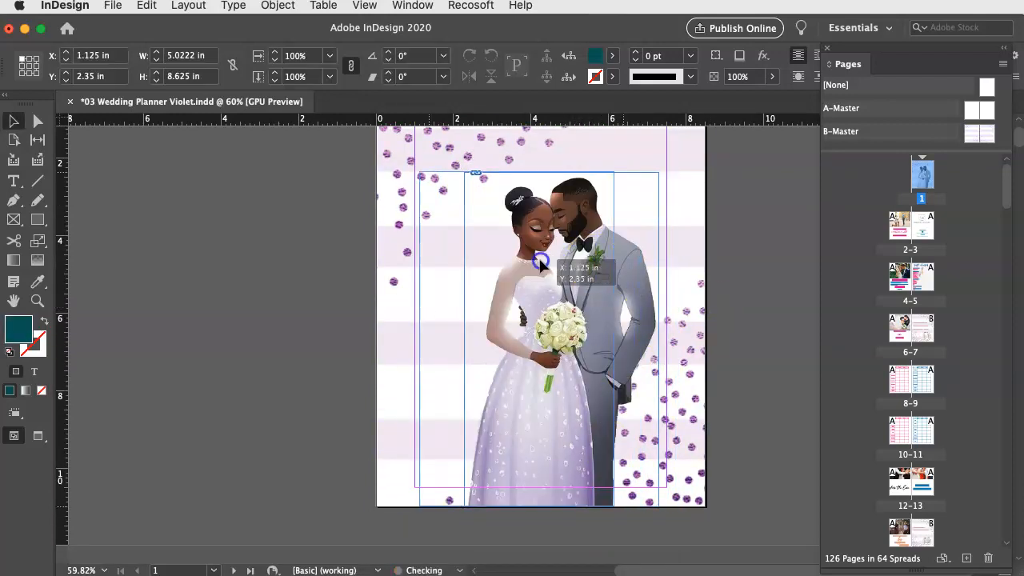
left_click_drag(541, 264, 528, 264)
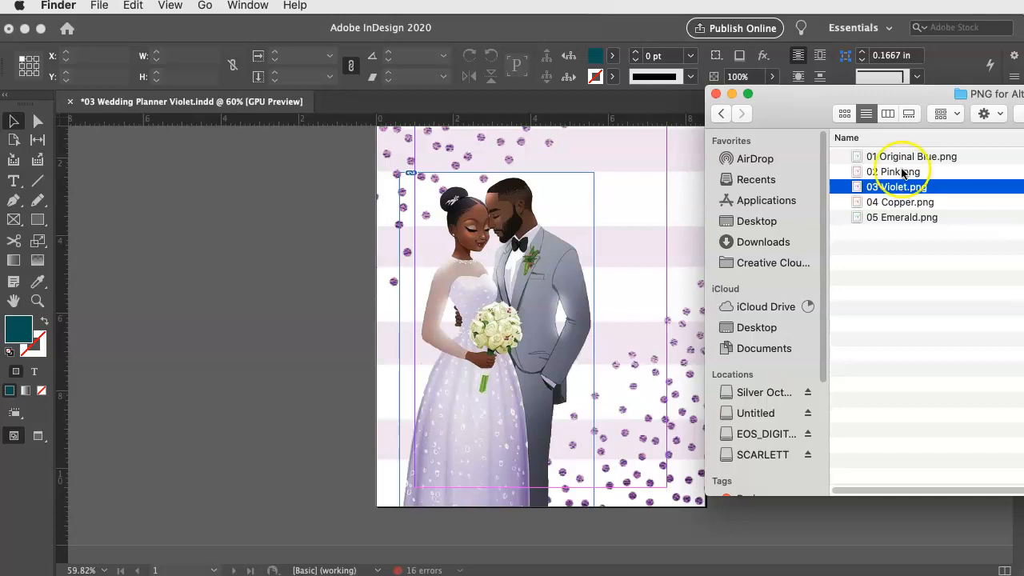
mouse_move(894, 211)
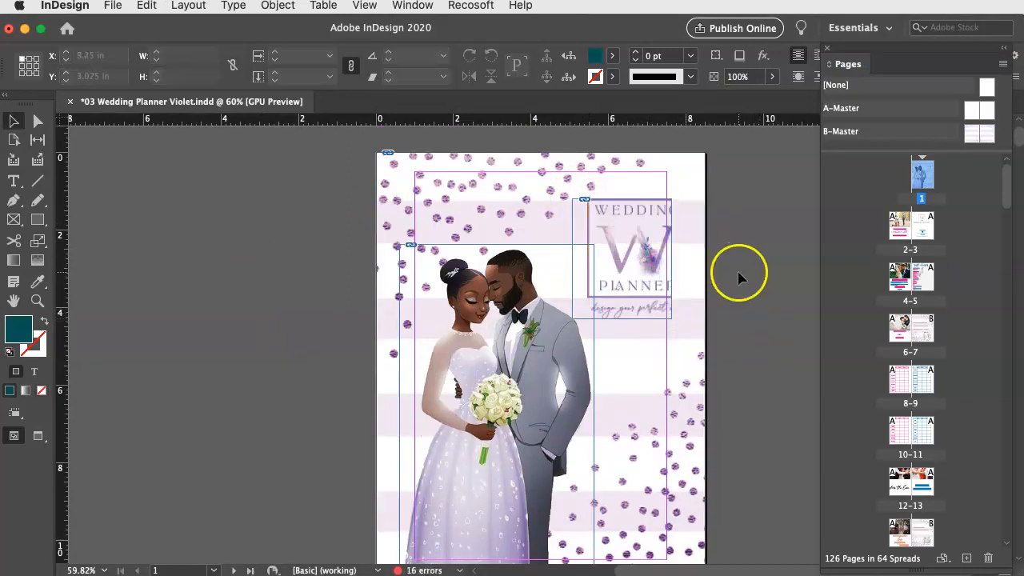
Adjust the frame of the placed Wedding Planner logo in the top-right corner
left_click(622, 256)
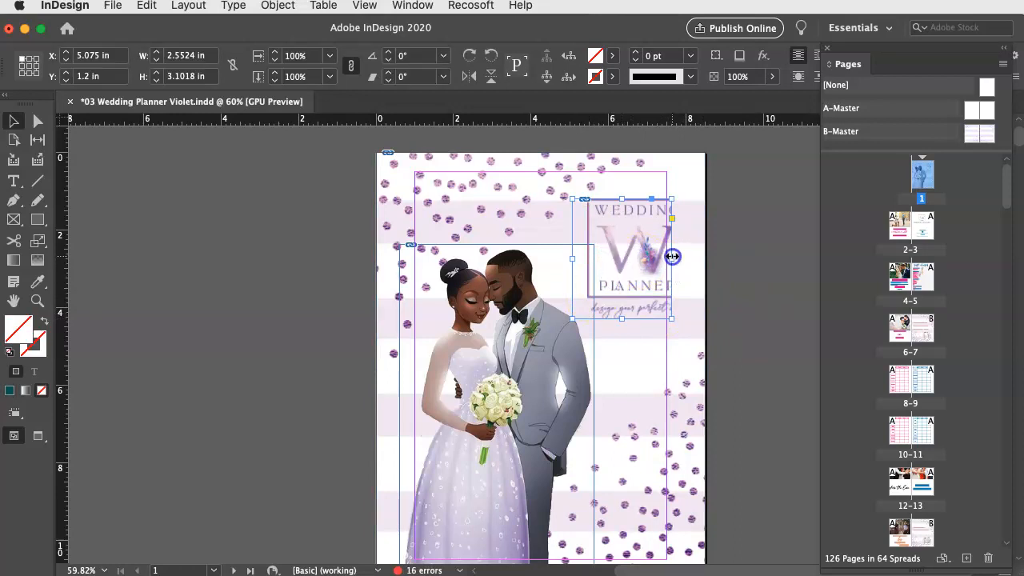
left_click_drag(672, 256, 701, 256)
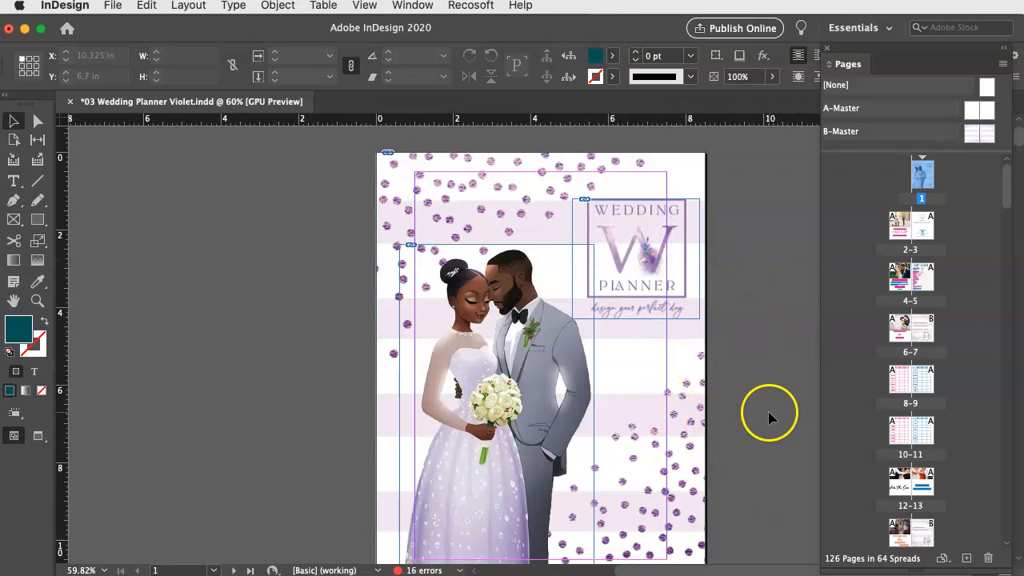
scroll("down", 3)
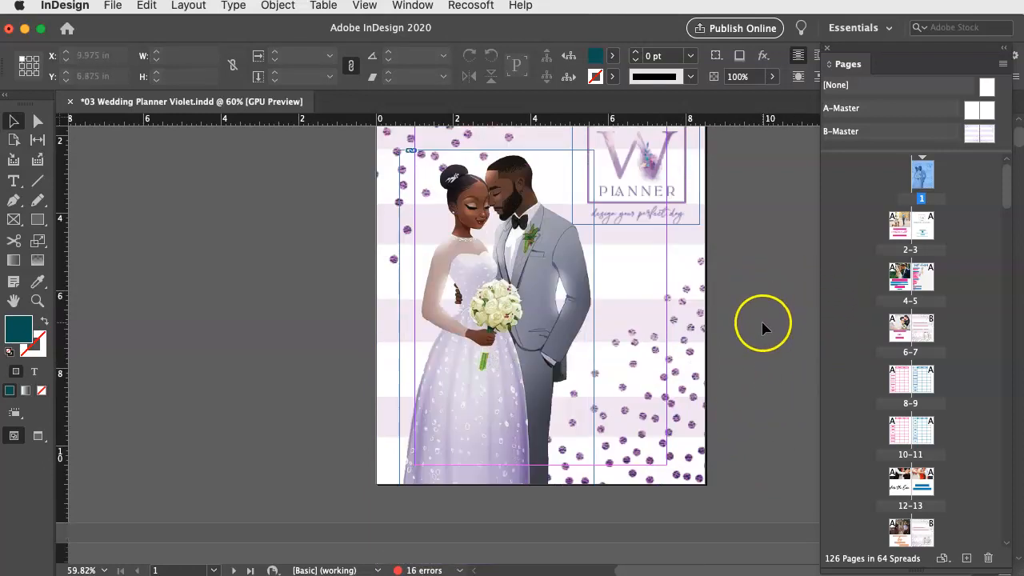
scroll("up", 3)
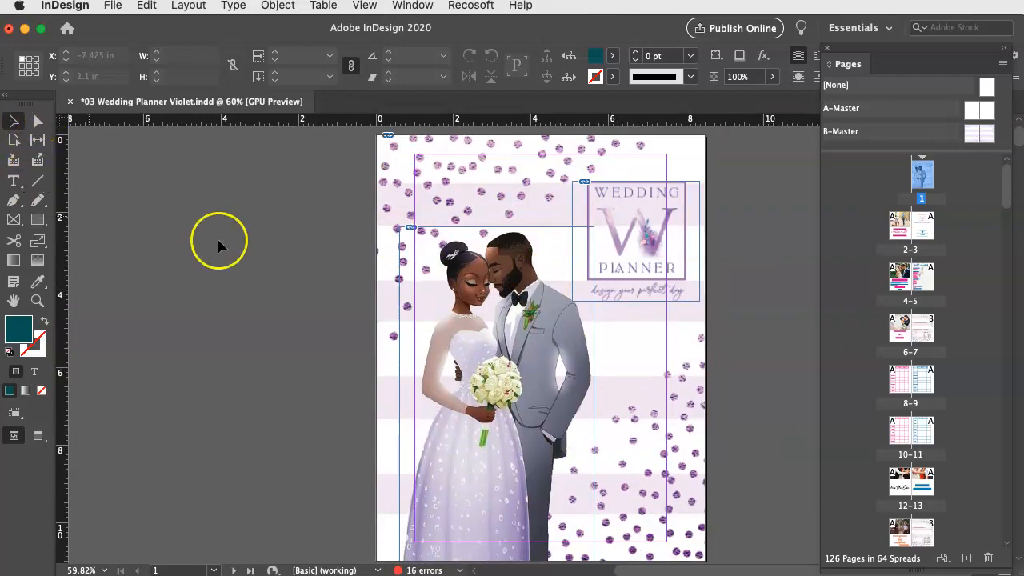
Delete the couple illustration and create an empty text frame below the logo
left_click(536, 384)
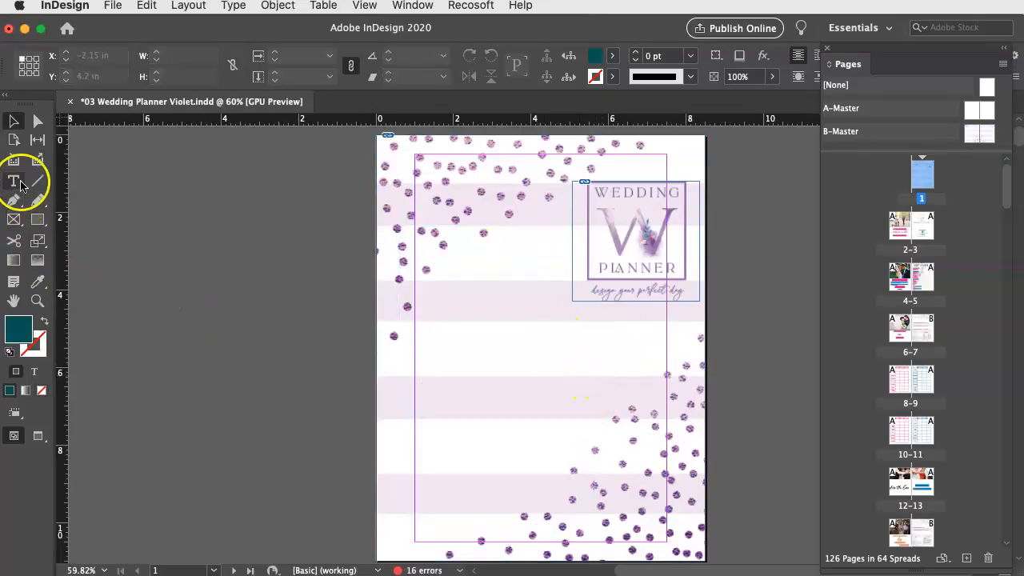
left_click(13, 181)
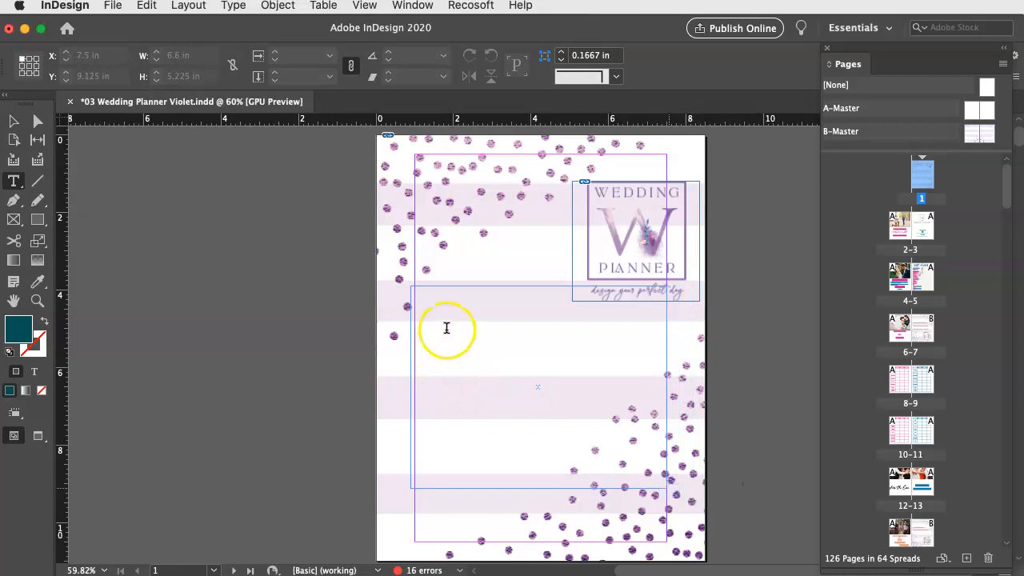
left_click(447, 320)
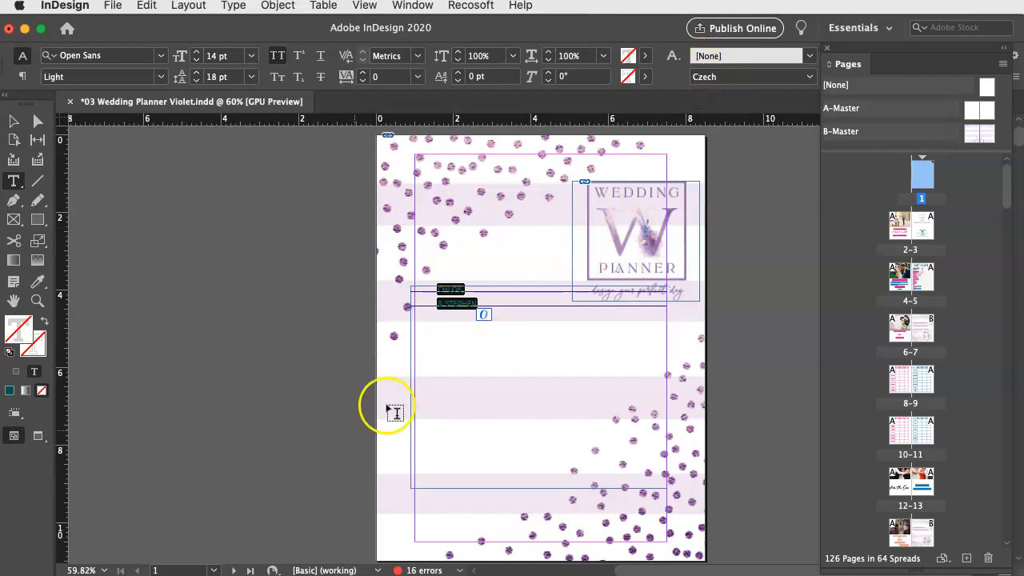
Show the Paragraph Styles panel and apply the Open Sans 14 style to the new text
left_click(413, 7)
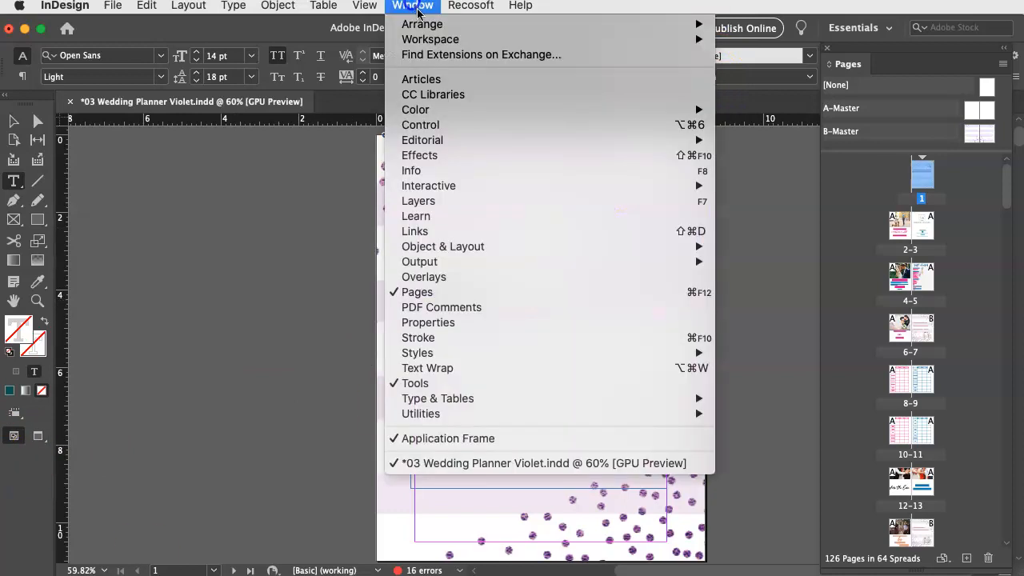
mouse_move(416, 353)
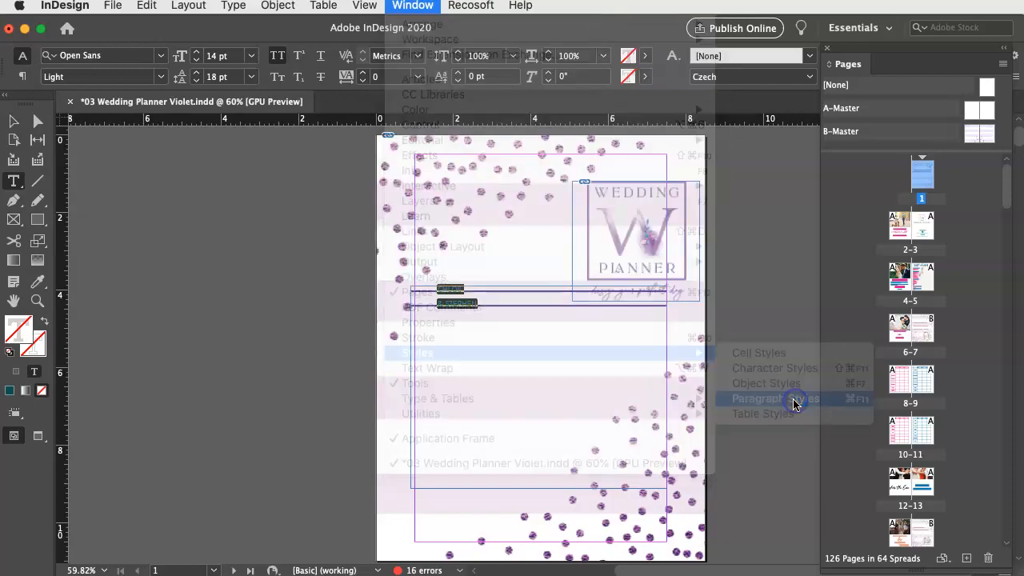
left_click(773, 398)
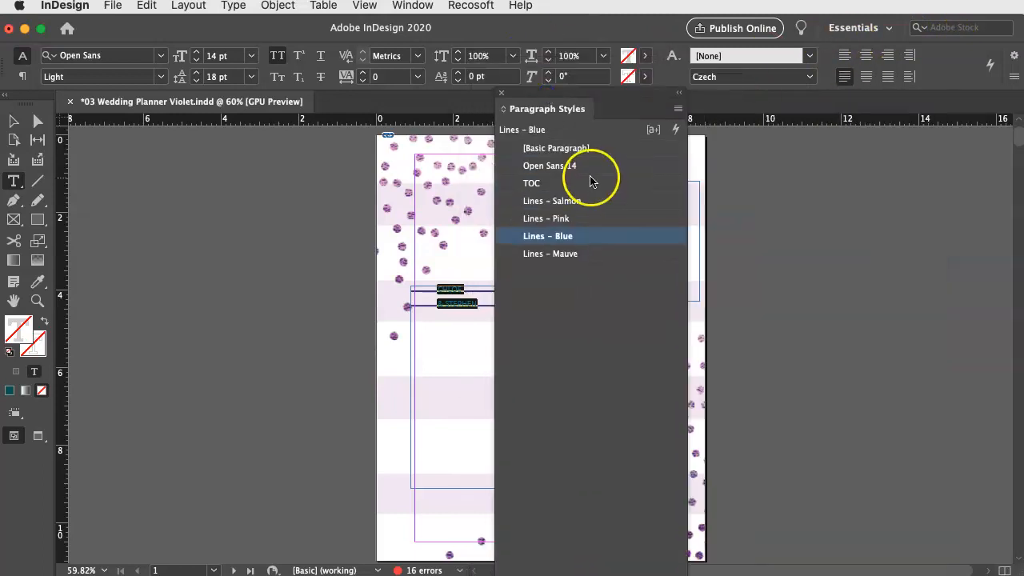
left_click(559, 147)
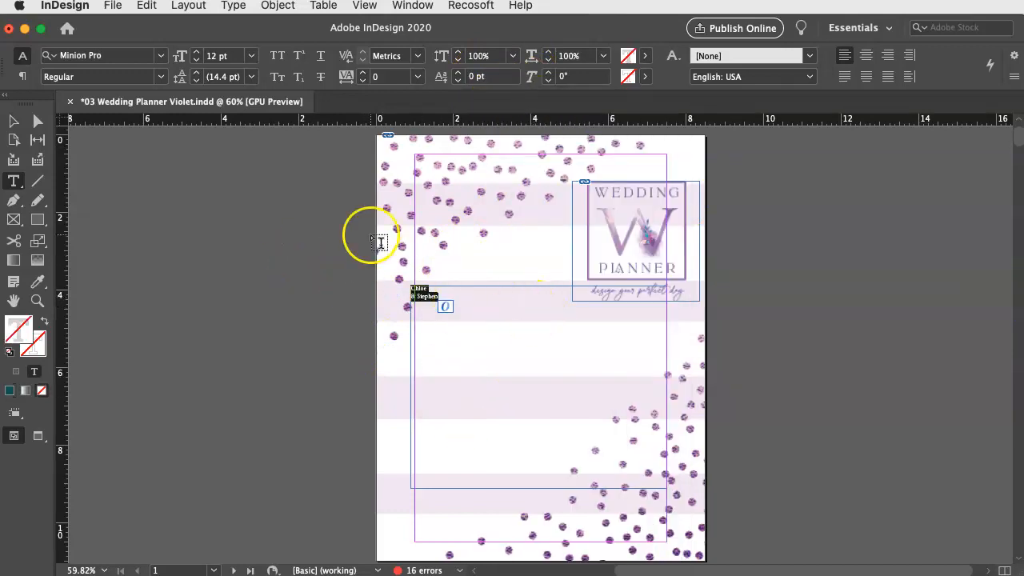
Set the CHLOE & STEPHEN names in La Luxes Serif and select all of the text for recoloring
left_click(160, 54)
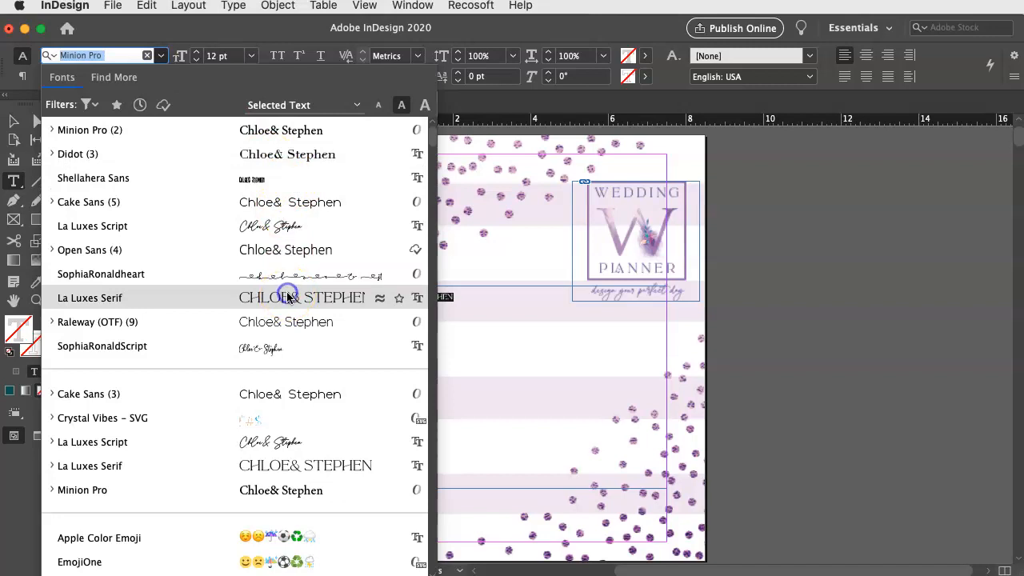
left_click(90, 298)
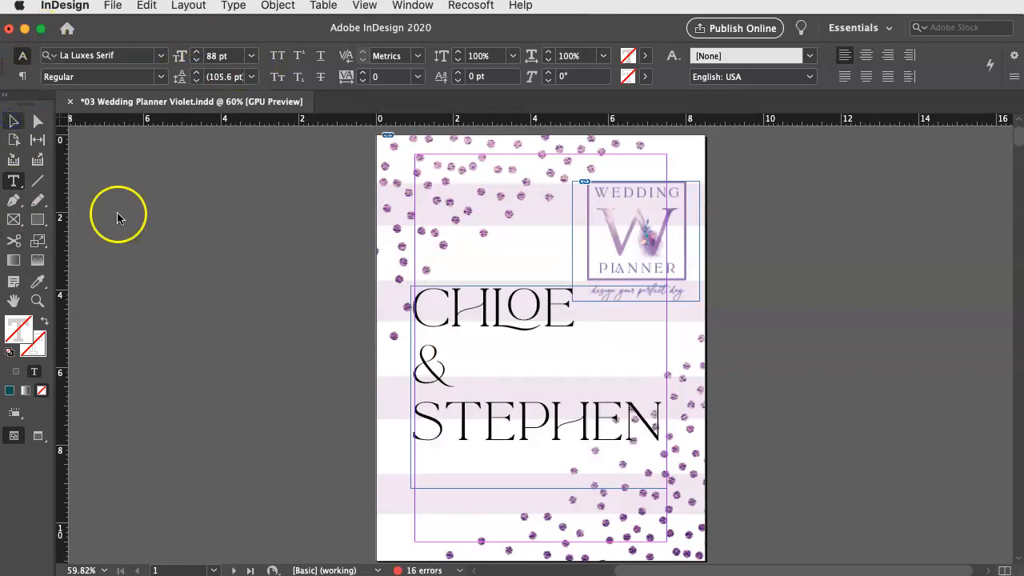
left_click(595, 419)
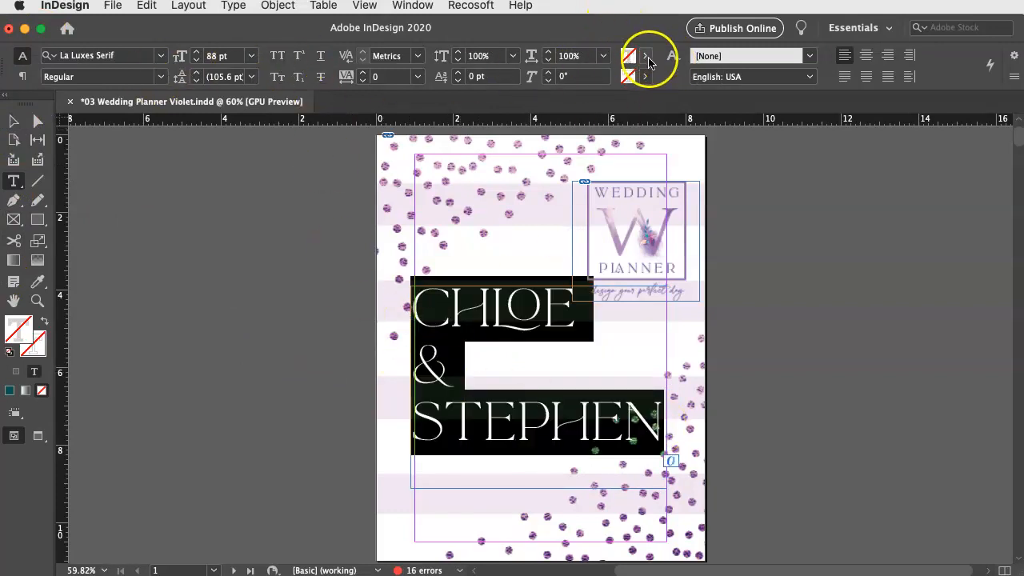
From the Fill swatch list, duplicate Mauve into a new 'Mauve copy' swatch and edit it
left_click(647, 55)
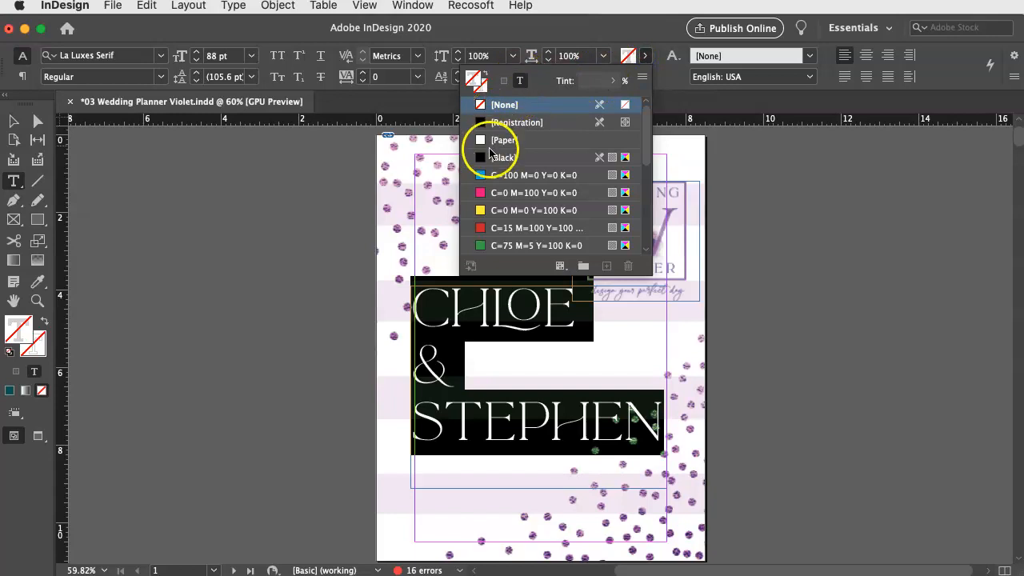
scroll("down", 3)
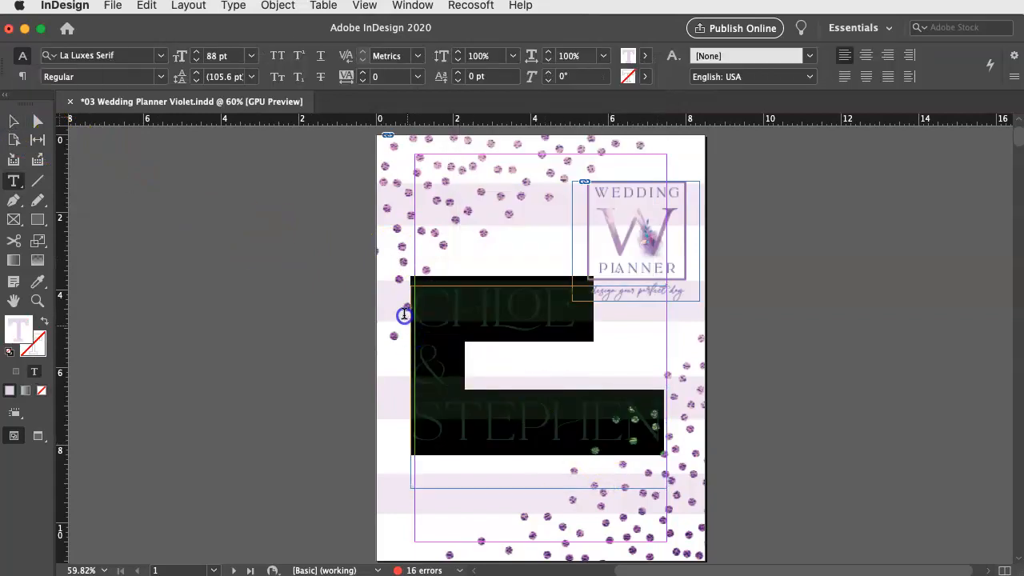
left_click(643, 77)
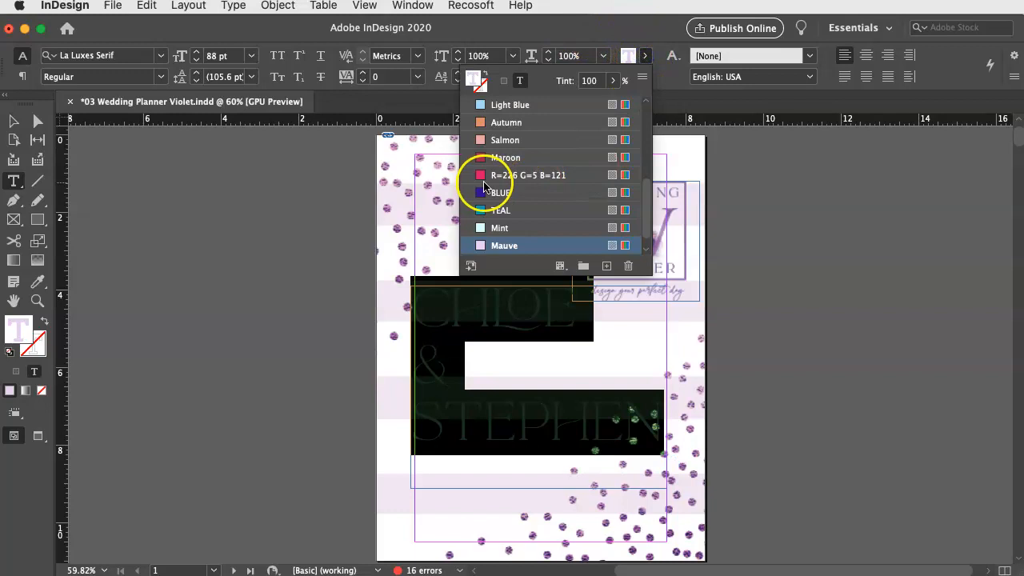
scroll("down", 3)
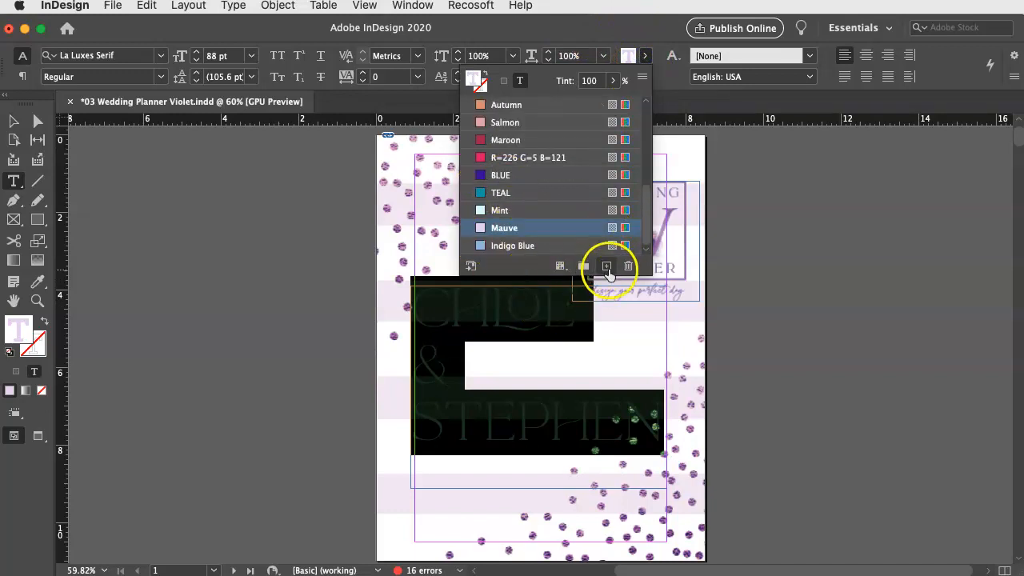
left_click(606, 266)
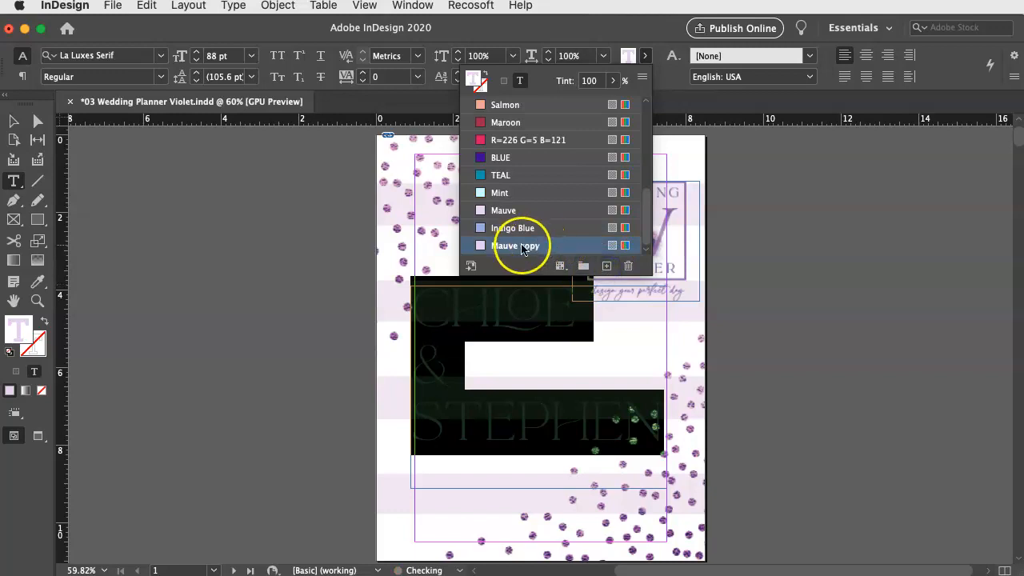
left_click(798, 147)
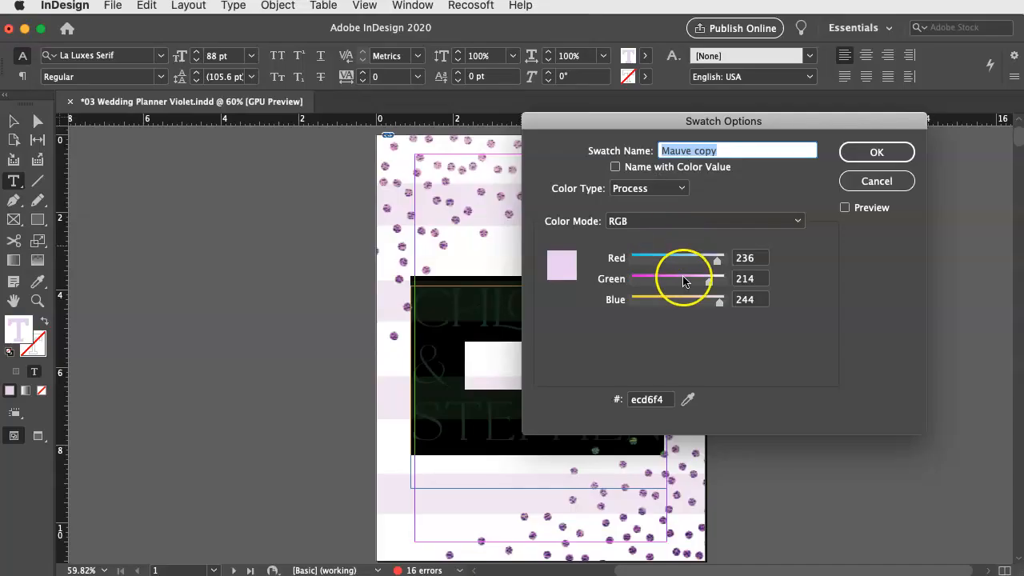
Set the Mauve copy swatch to R184 G53 B206 and confirm the deeper purple
left_click_drag(711, 278, 654, 279)
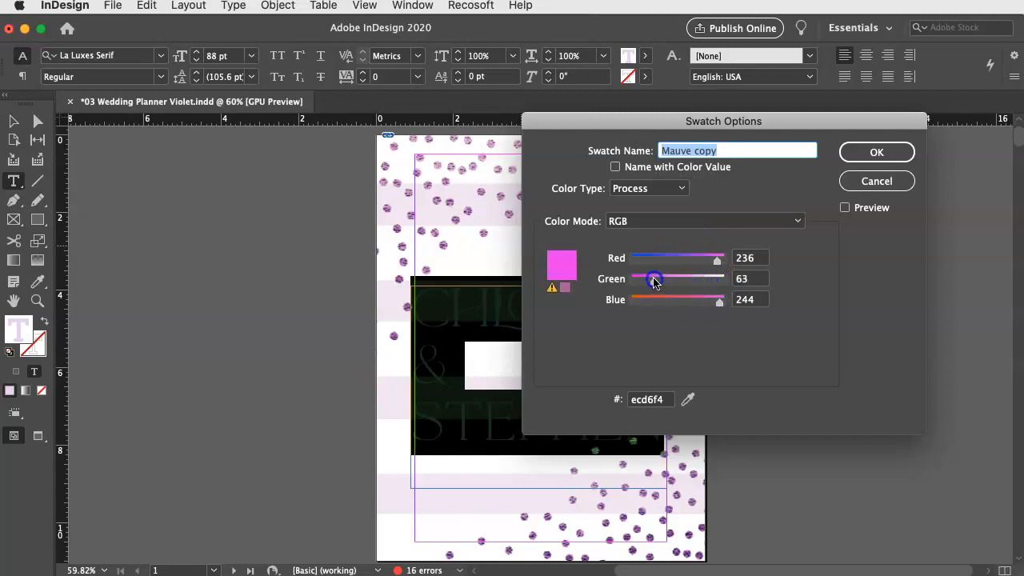
left_click_drag(718, 300, 718, 302)
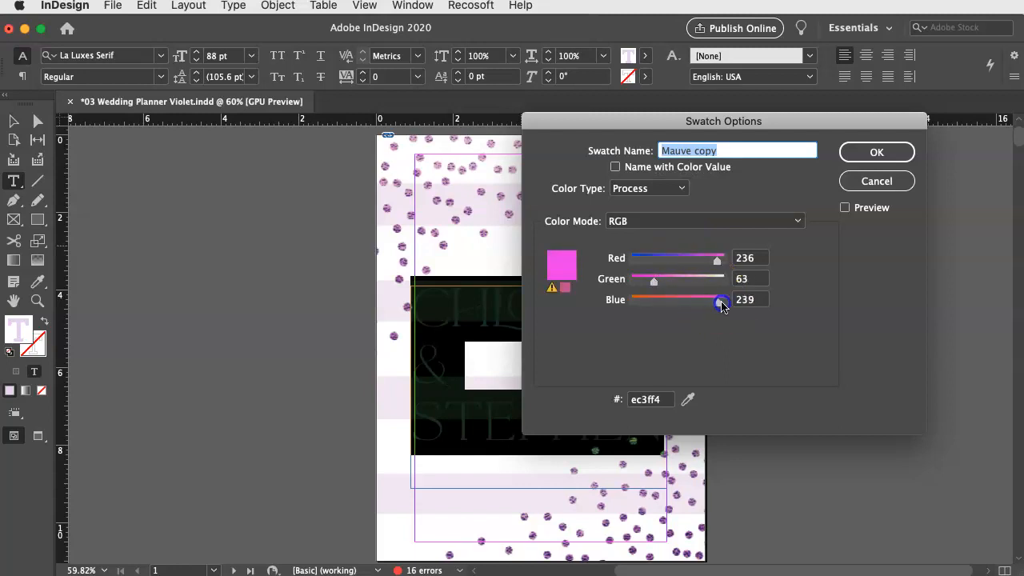
left_click_drag(717, 256, 685, 256)
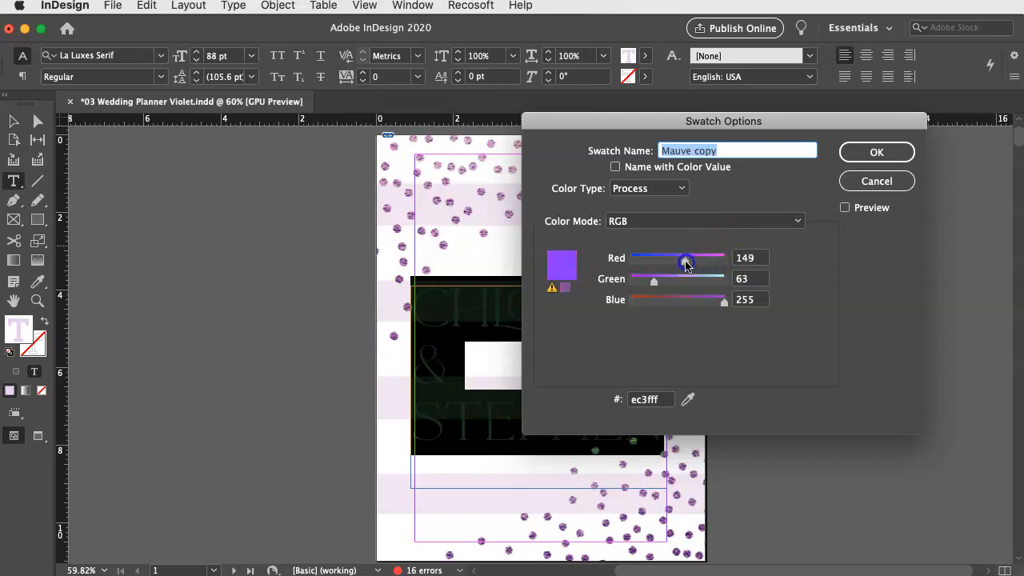
left_click_drag(684, 258, 698, 258)
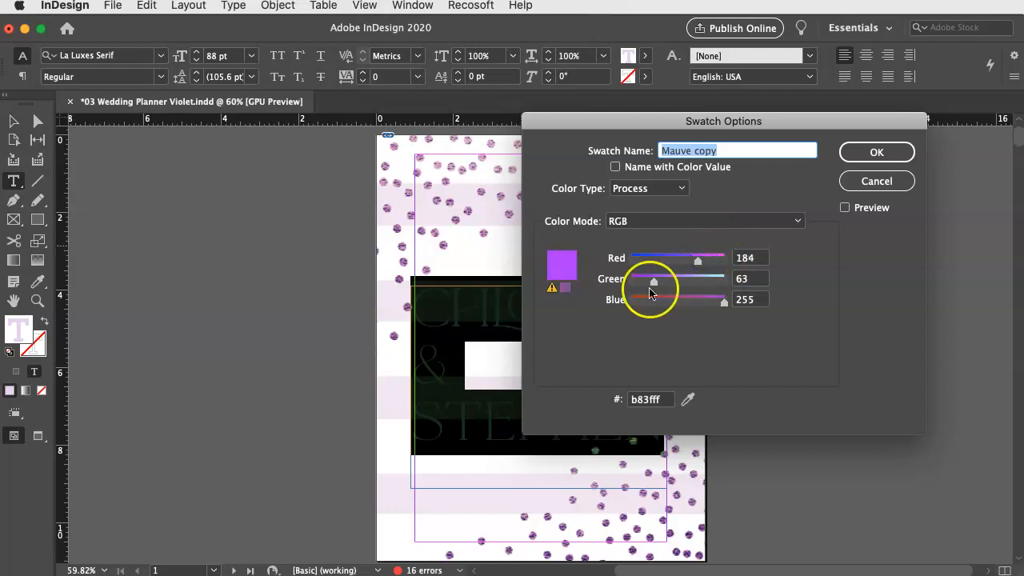
left_click_drag(653, 279, 650, 279)
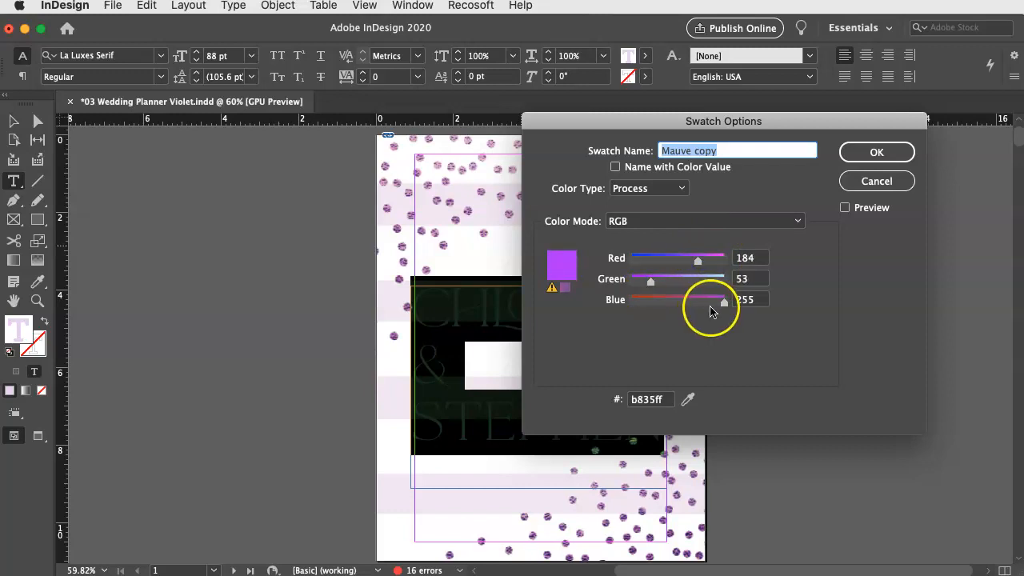
left_click_drag(726, 299, 705, 299)
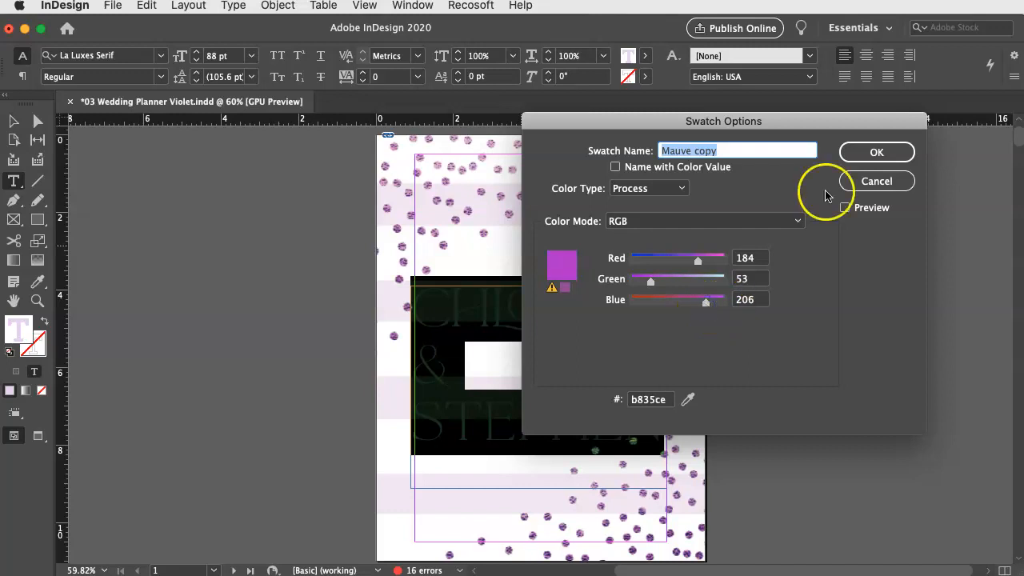
left_click(876, 181)
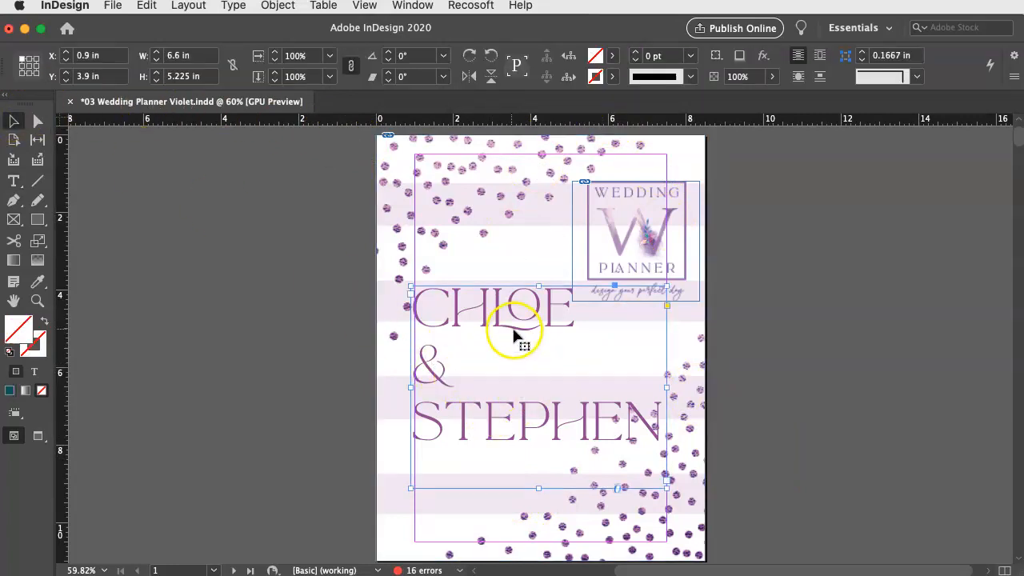
Deselect the names frame and show the cover in a clean preview mode
left_click(192, 147)
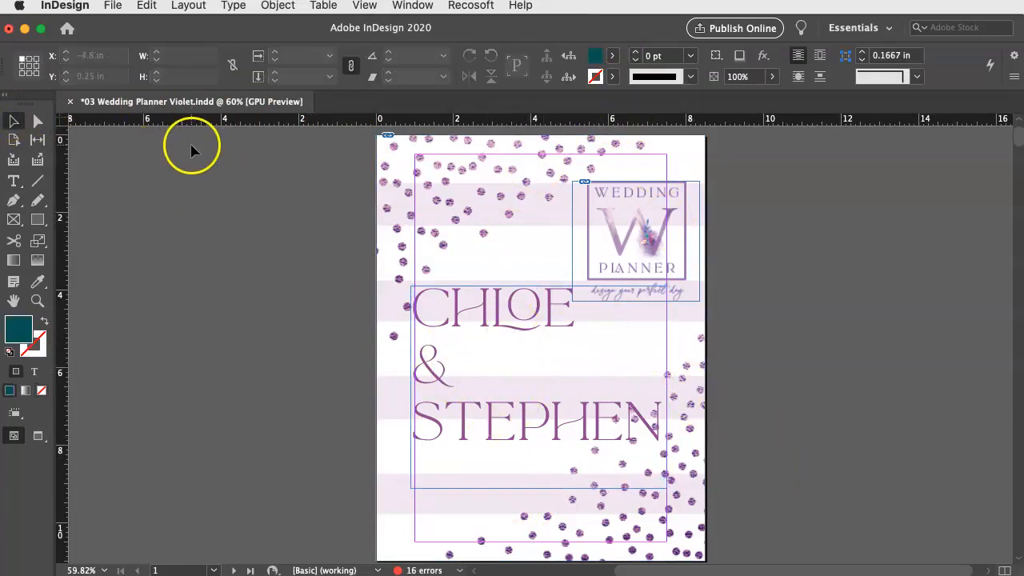
left_click(413, 7)
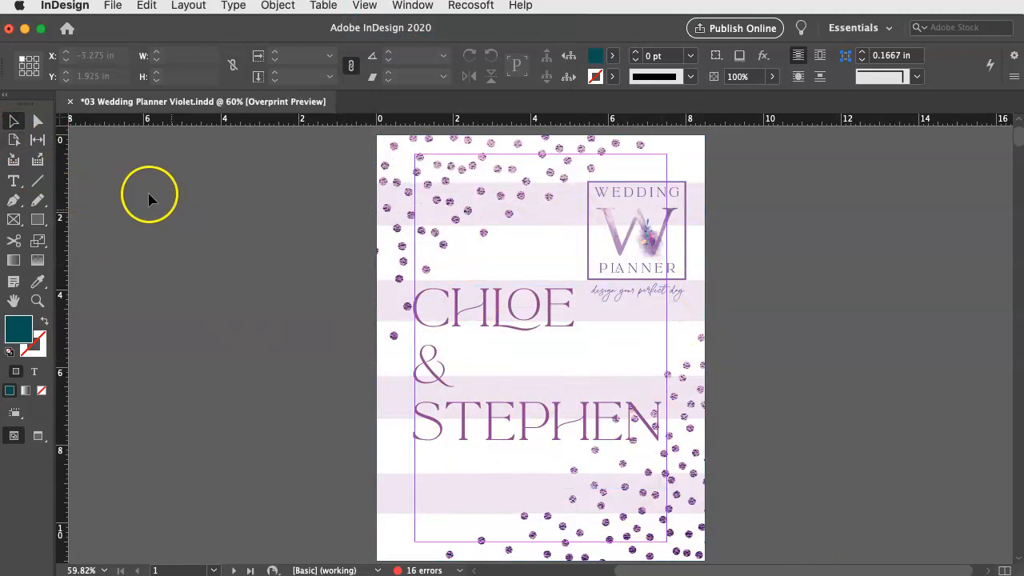
mouse_move(13, 122)
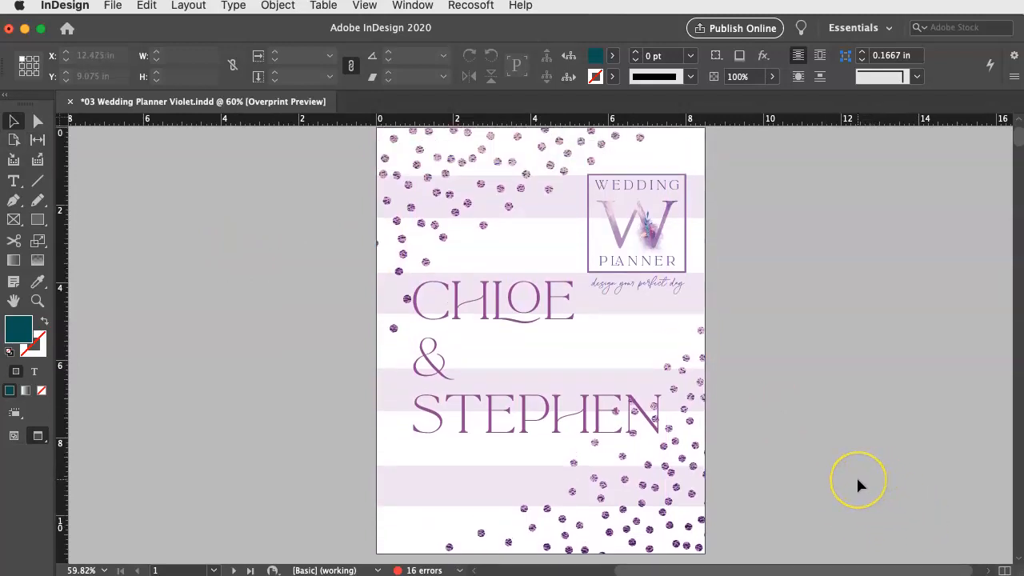
mouse_move(817, 392)
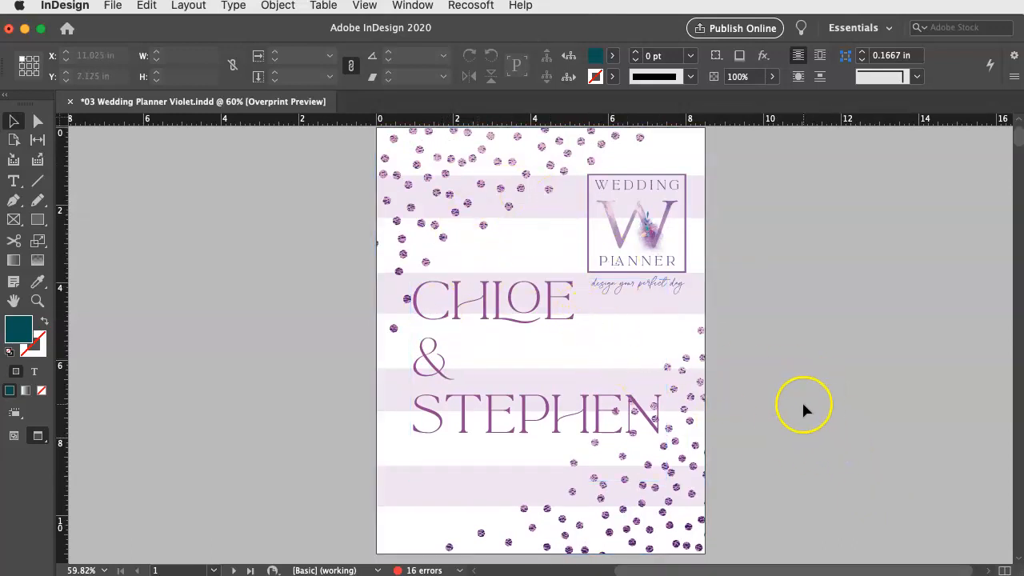
left_click(549, 184)
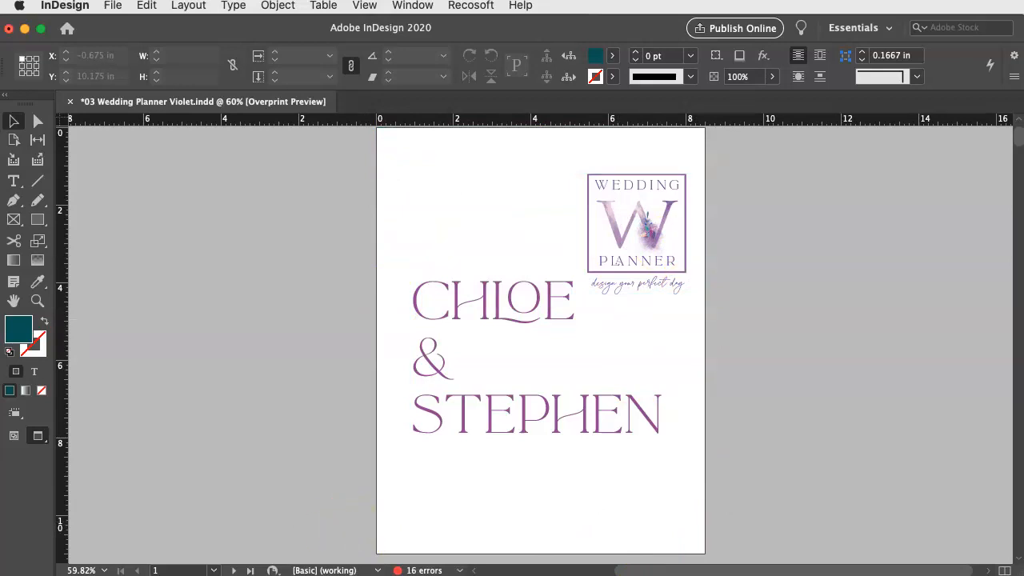
mouse_move(685, 512)
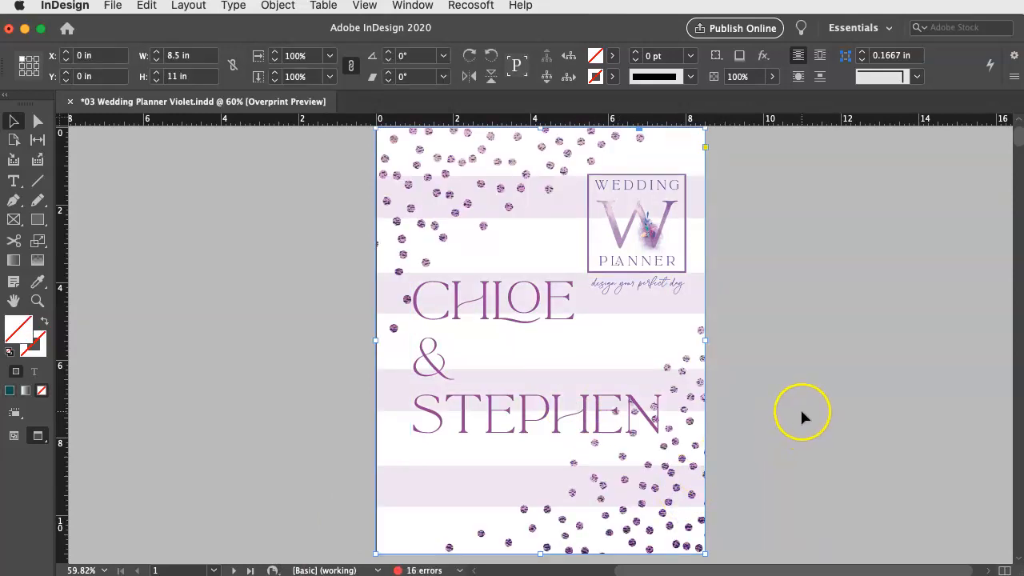
mouse_move(803, 416)
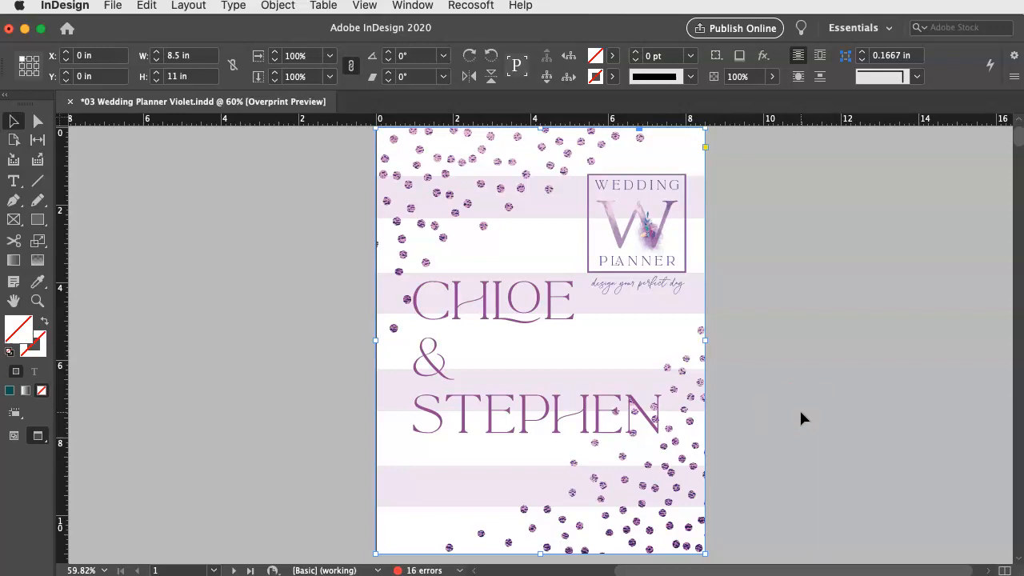
mouse_move(141, 528)
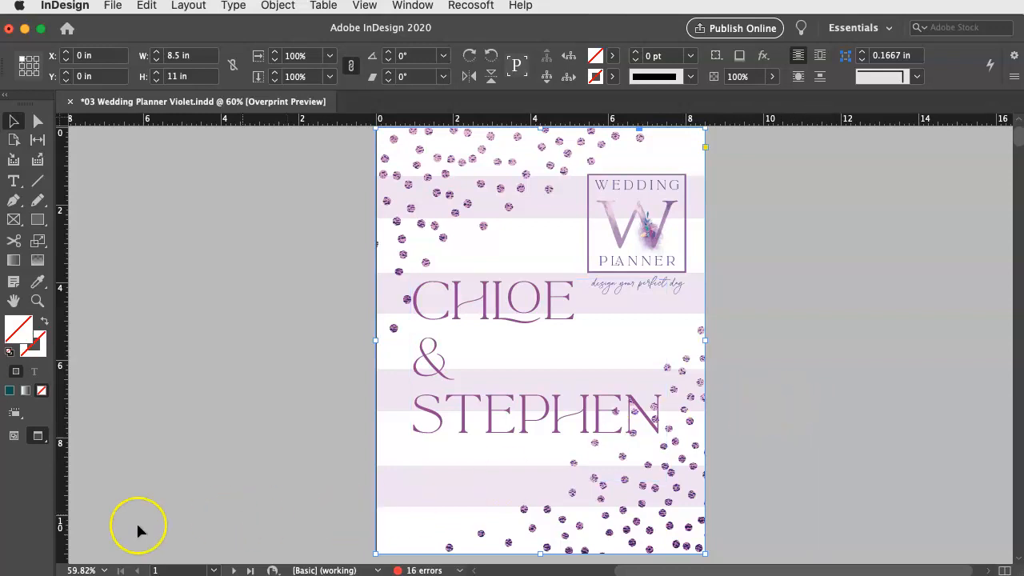